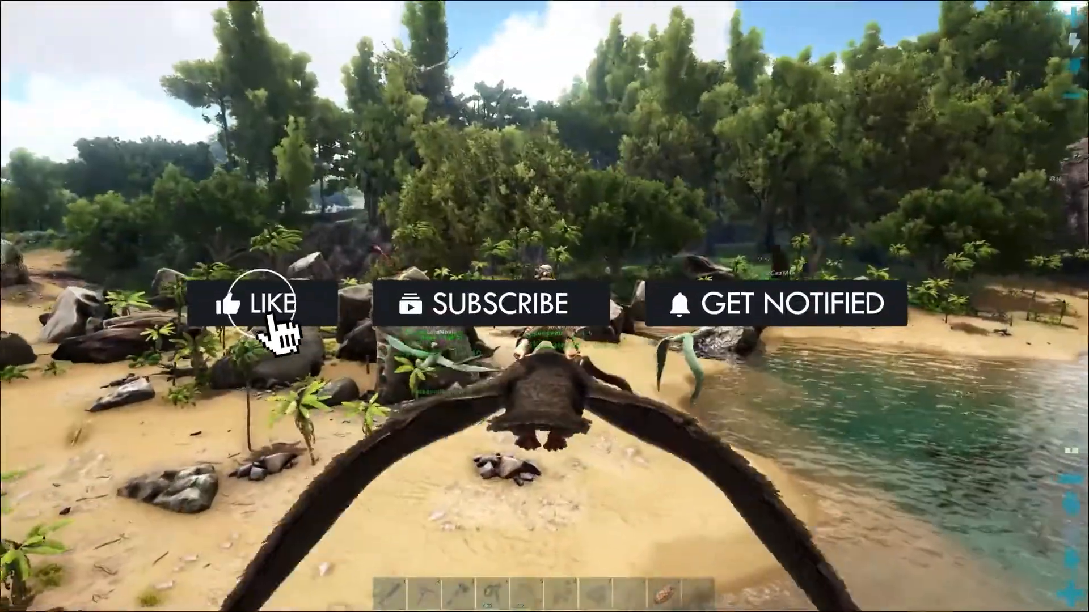
left_click(492, 318)
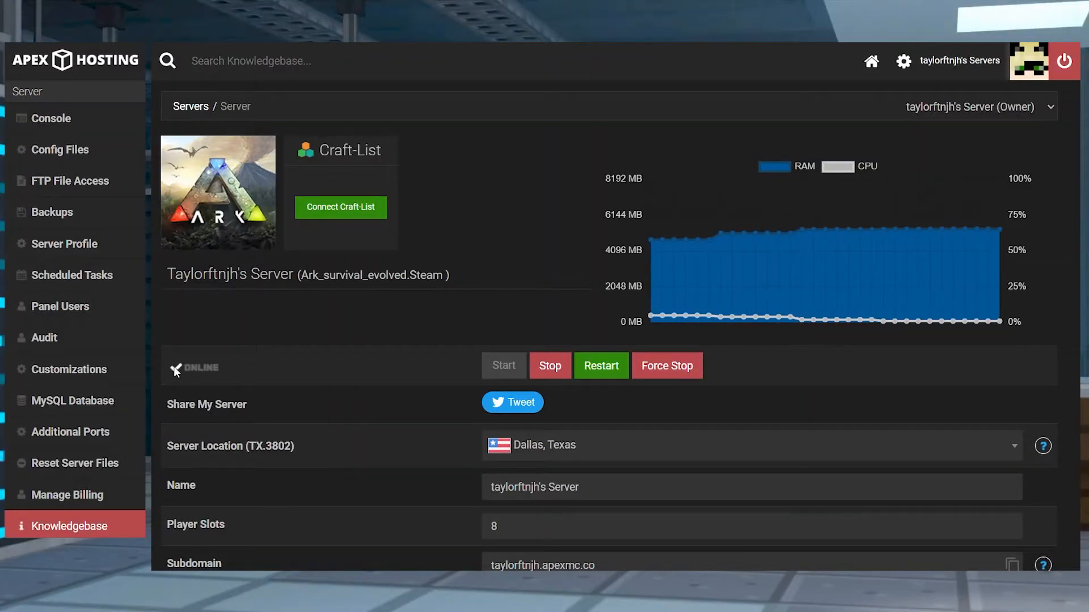
mouse_move(249, 352)
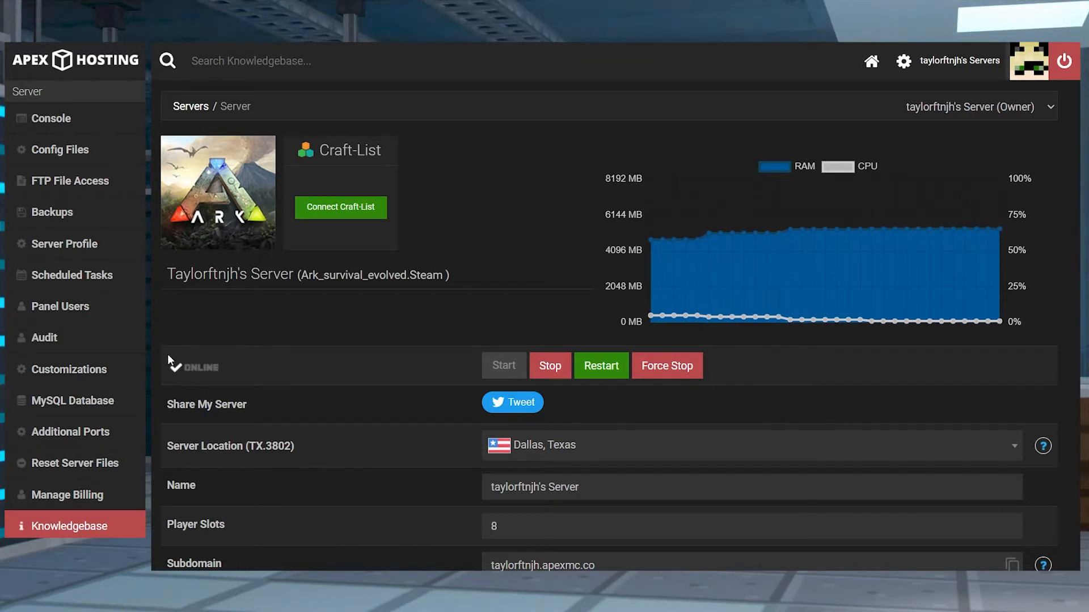
mouse_move(298, 370)
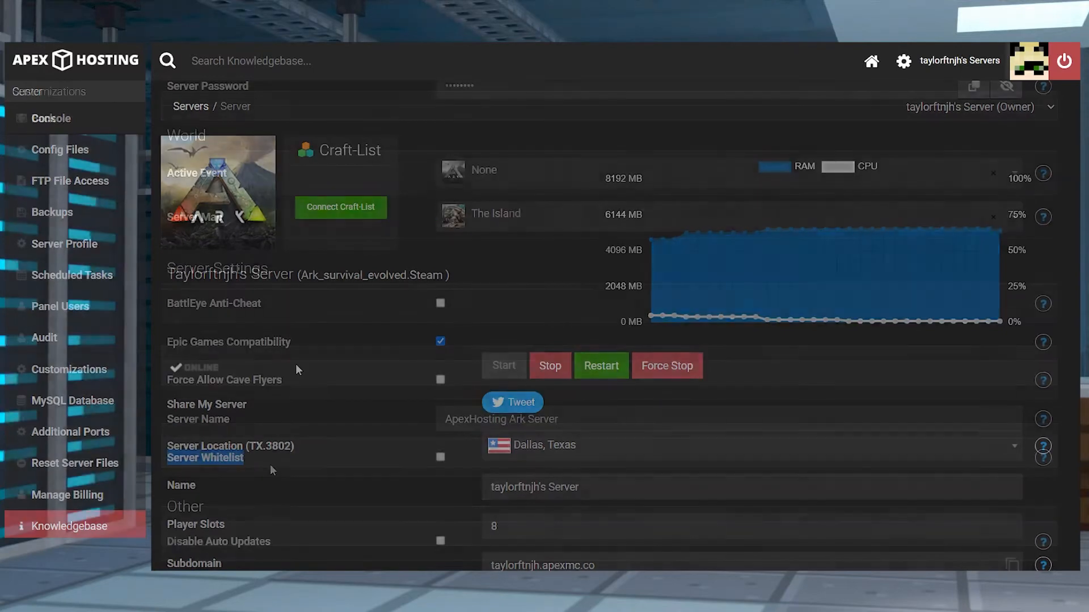
left_click(439, 457)
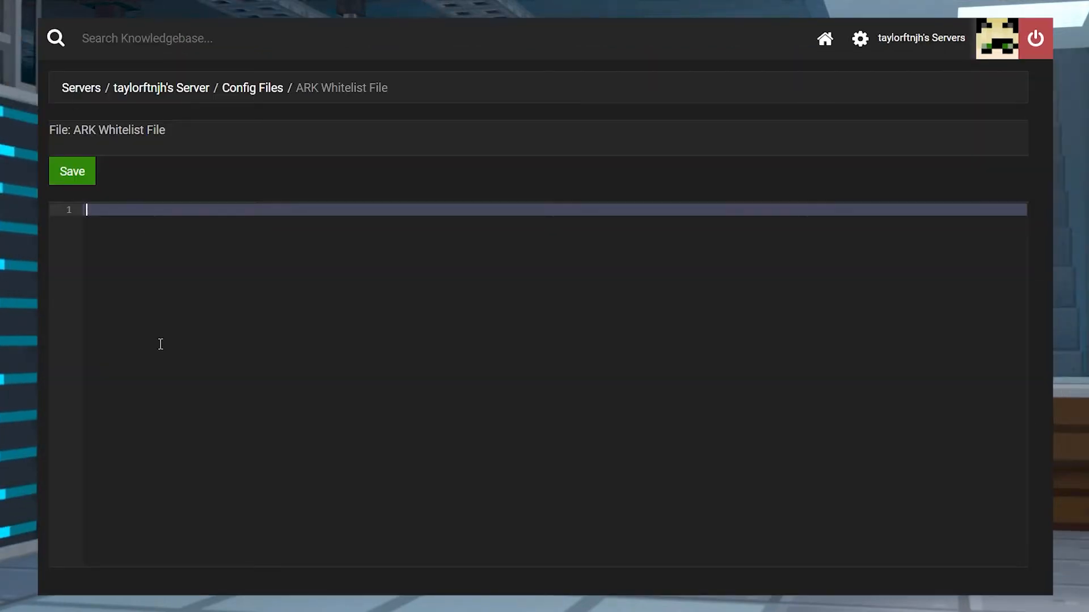
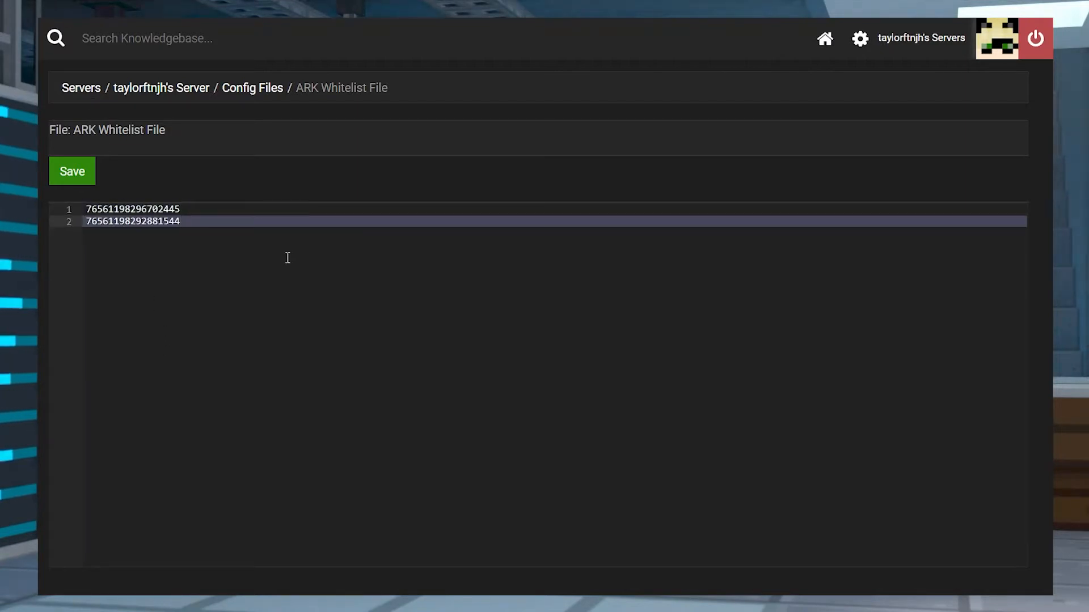
mouse_move(305, 292)
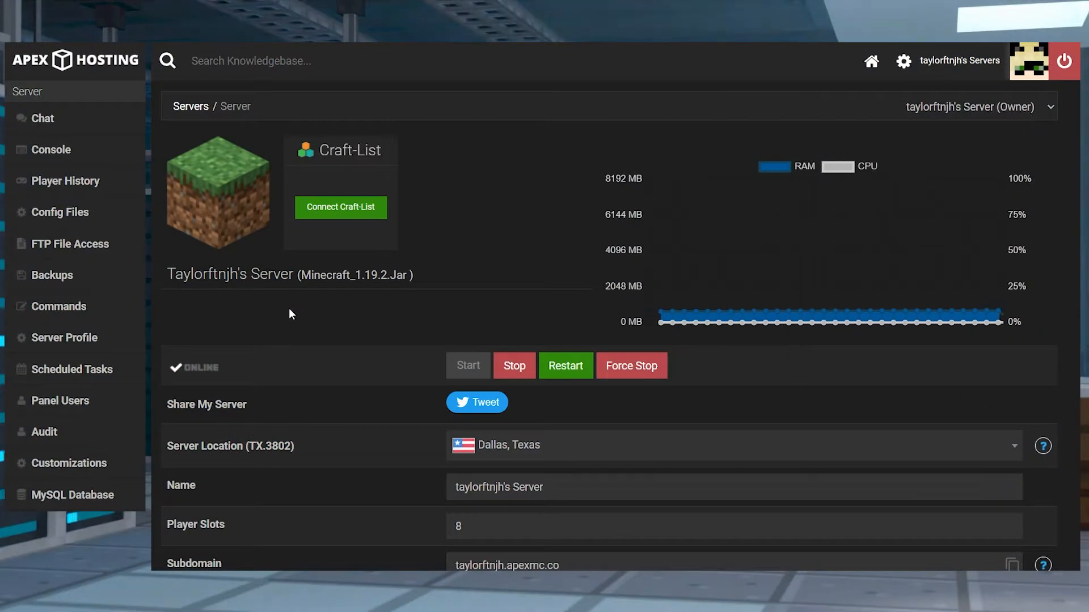
mouse_move(511, 368)
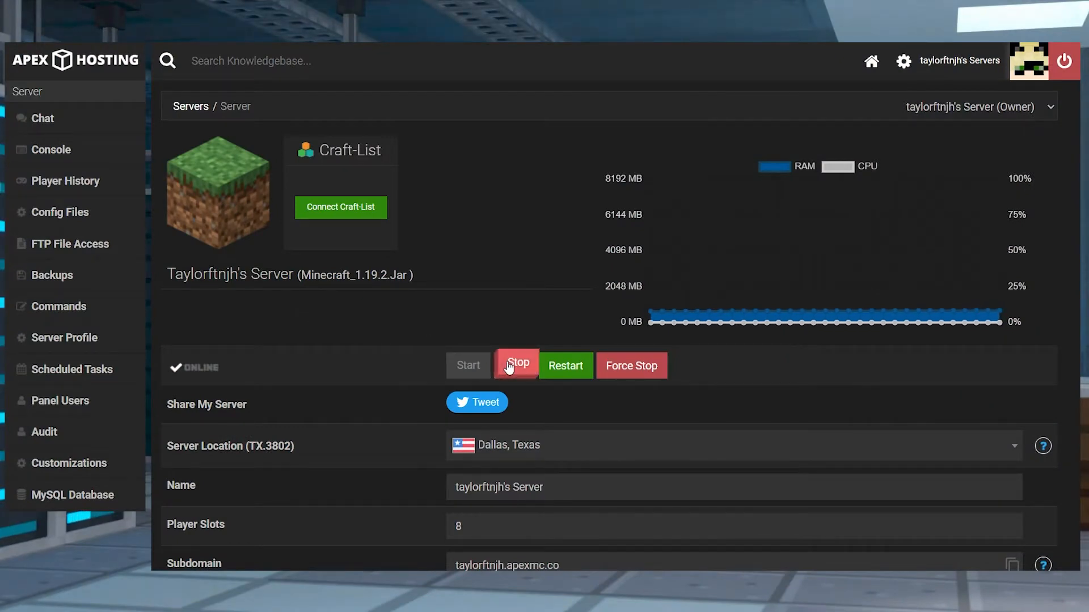
- Stop the Minecraft server, load ARK: Survival Evolved, and create a new world
left_click(517, 365)
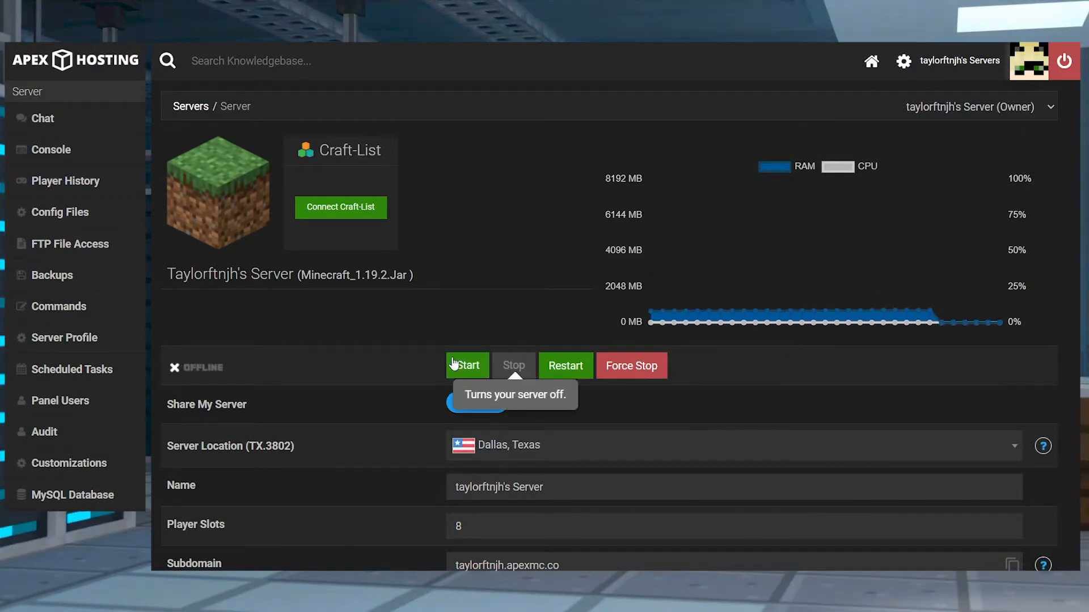
scroll("down", 3)
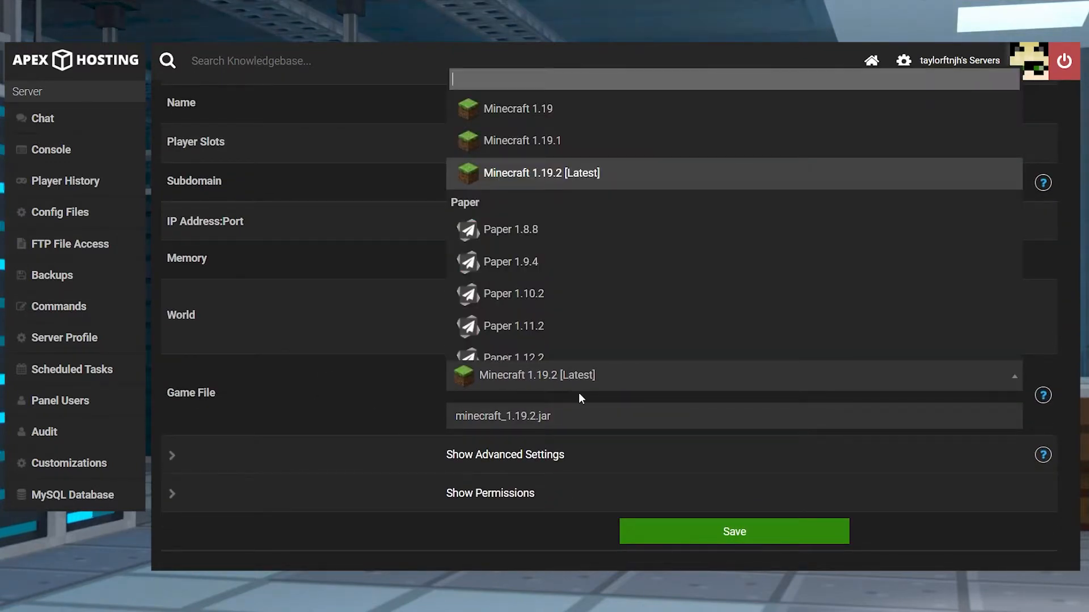
type("ark")
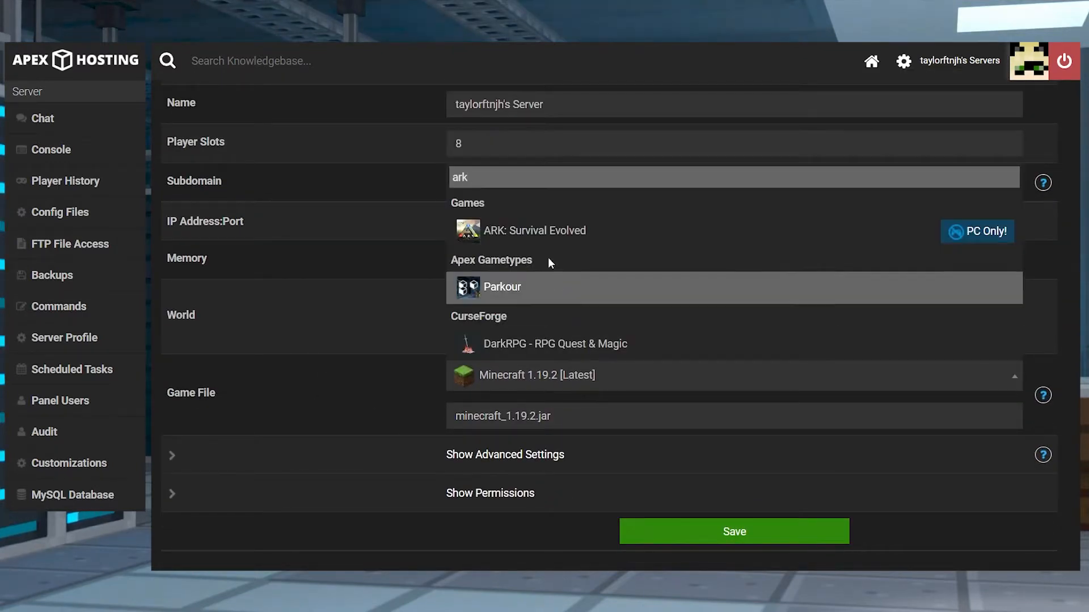
left_click(534, 230)
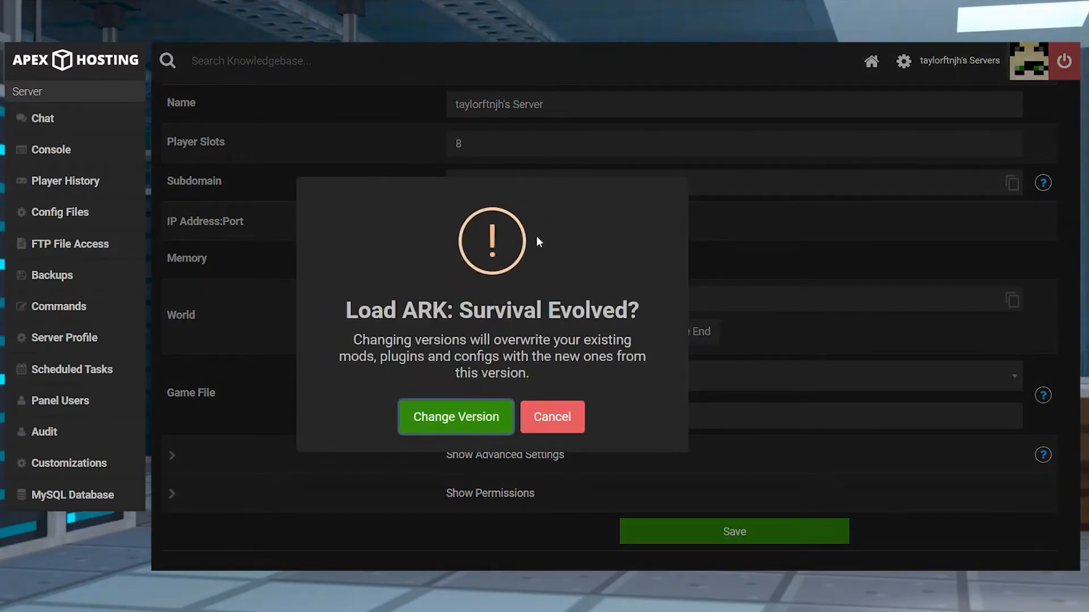
left_click(455, 417)
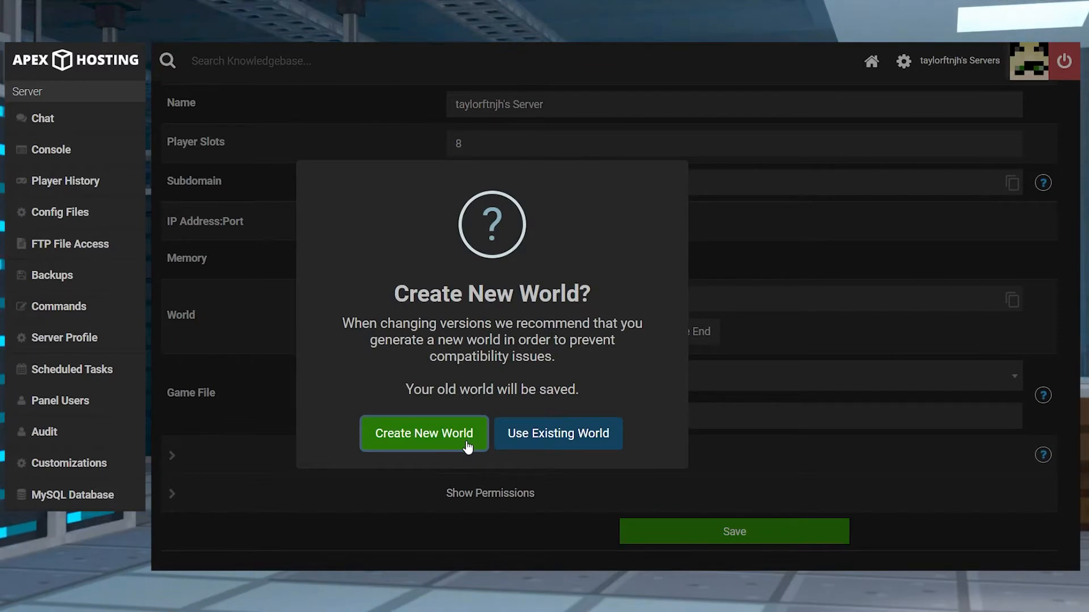
left_click(423, 434)
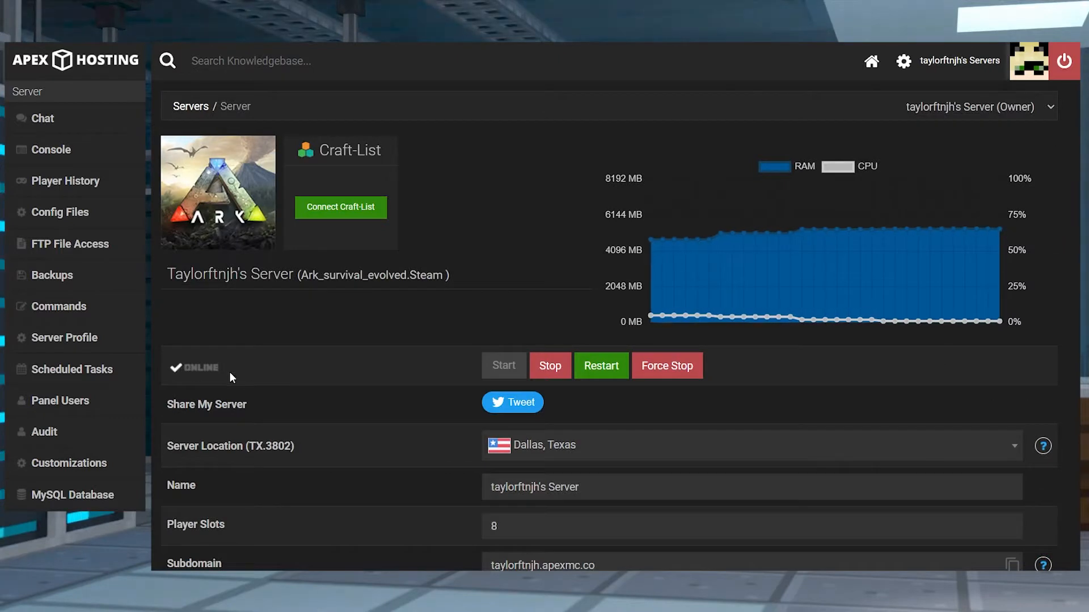
mouse_move(240, 380)
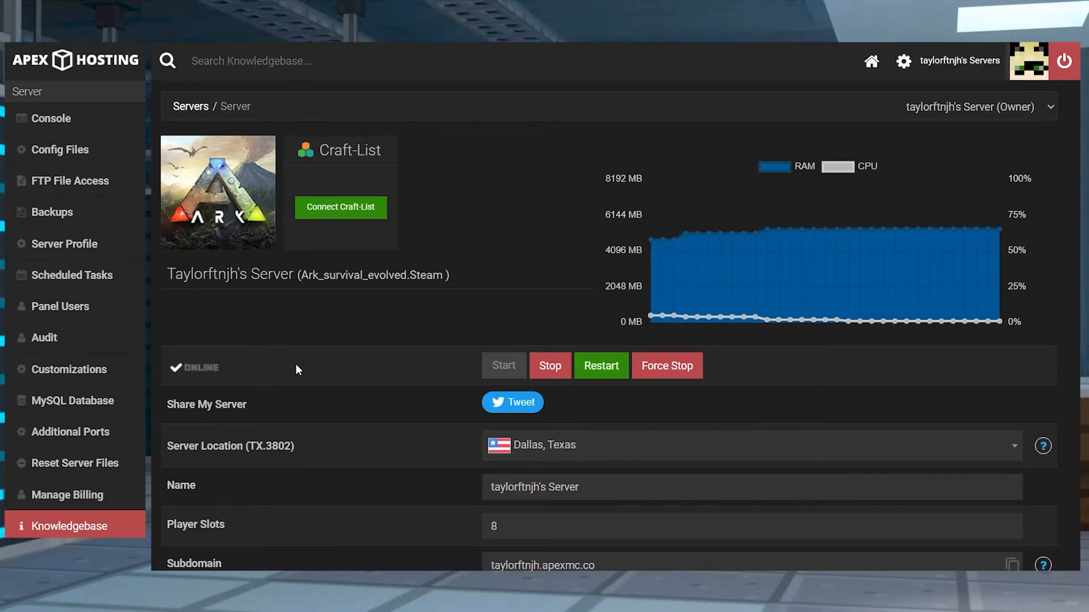
- Copy the Steam IP address and port from the server overview
scroll("down", 3)
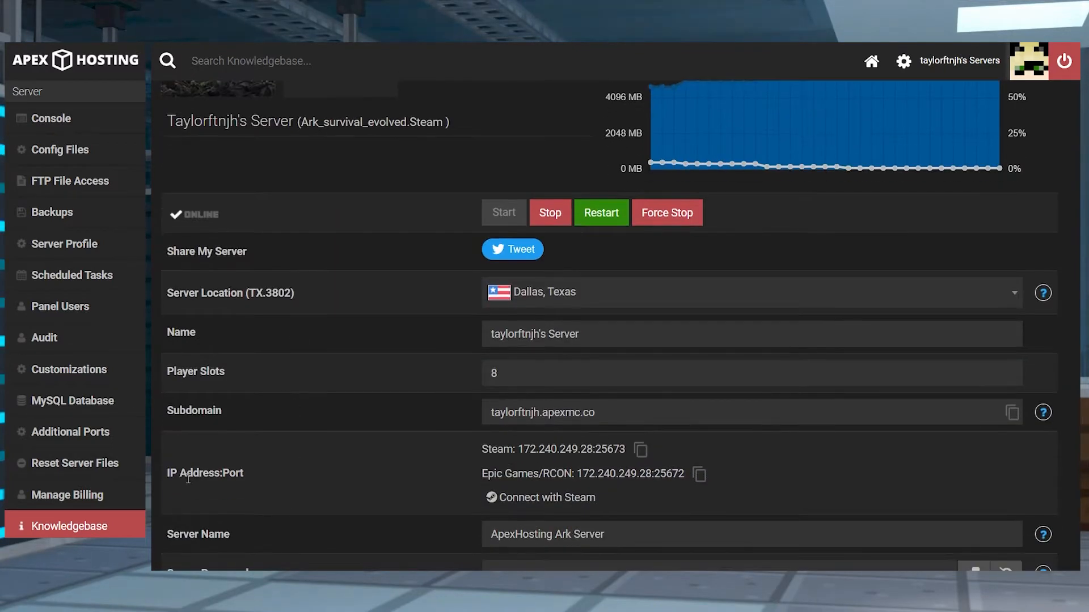
mouse_move(502, 465)
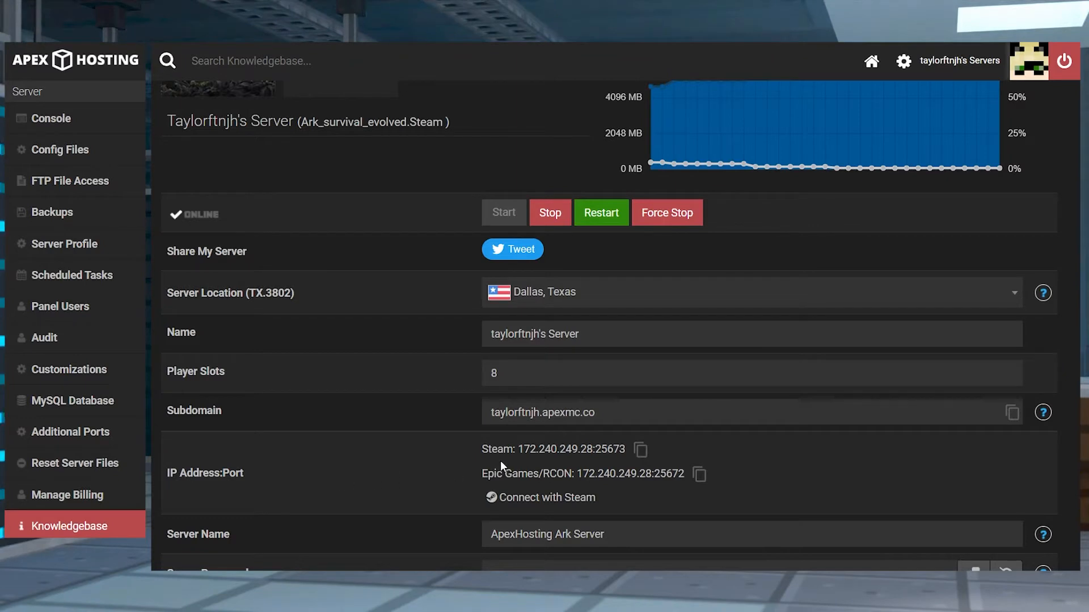
mouse_move(644, 463)
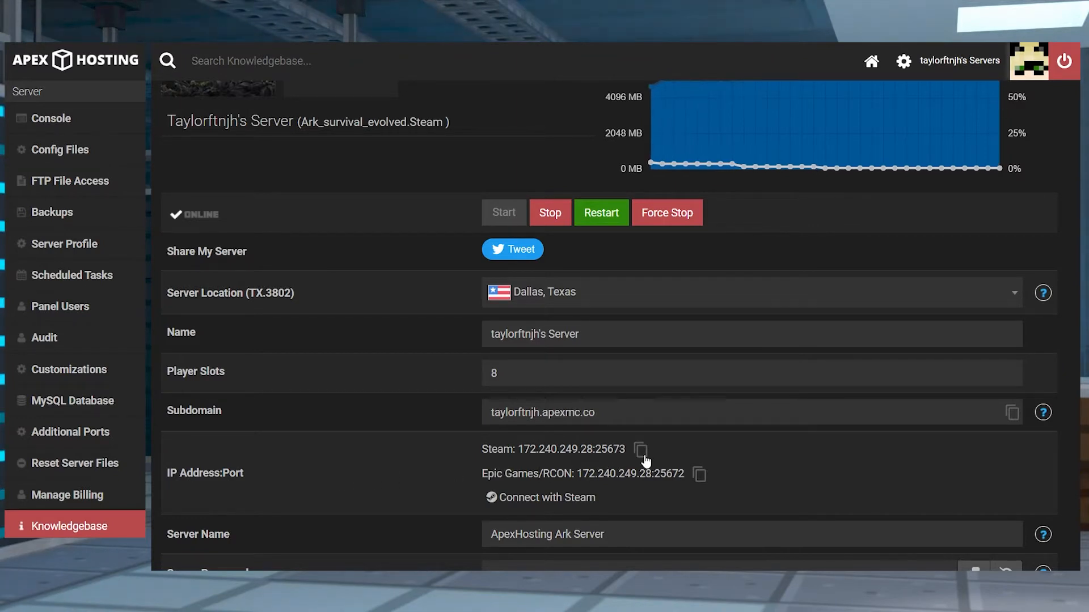
left_click(641, 450)
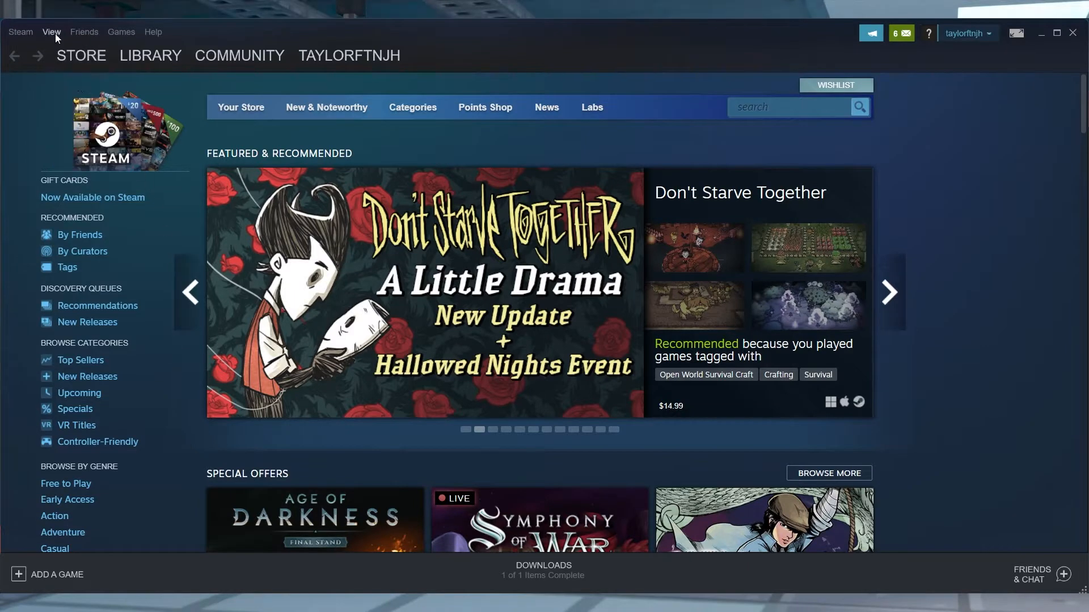
- Add 172.240.249.28:25673 to Steam's favourite servers list
left_click(51, 32)
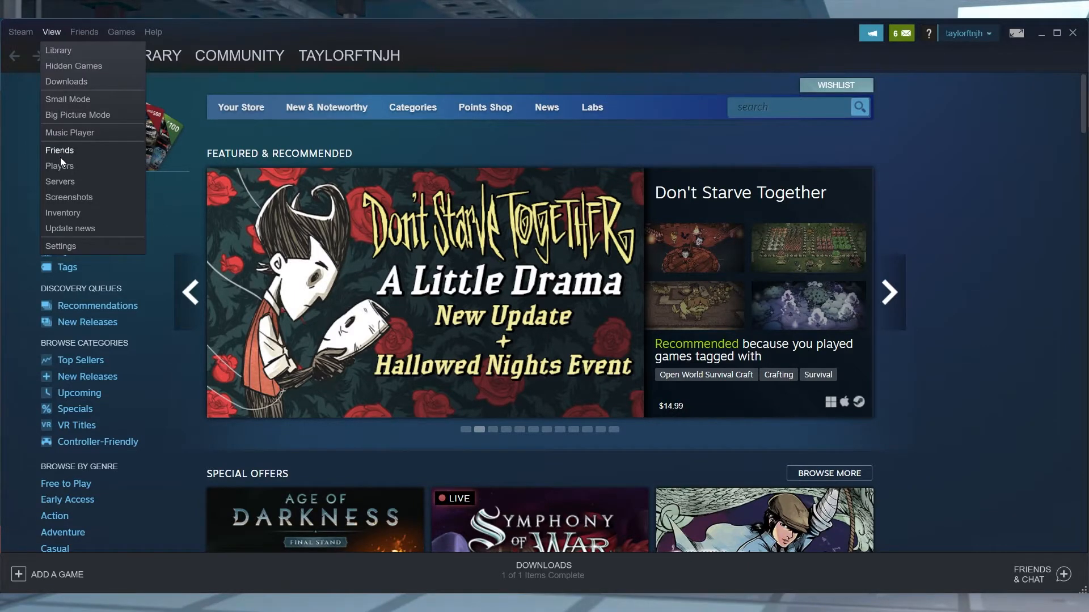
left_click(60, 182)
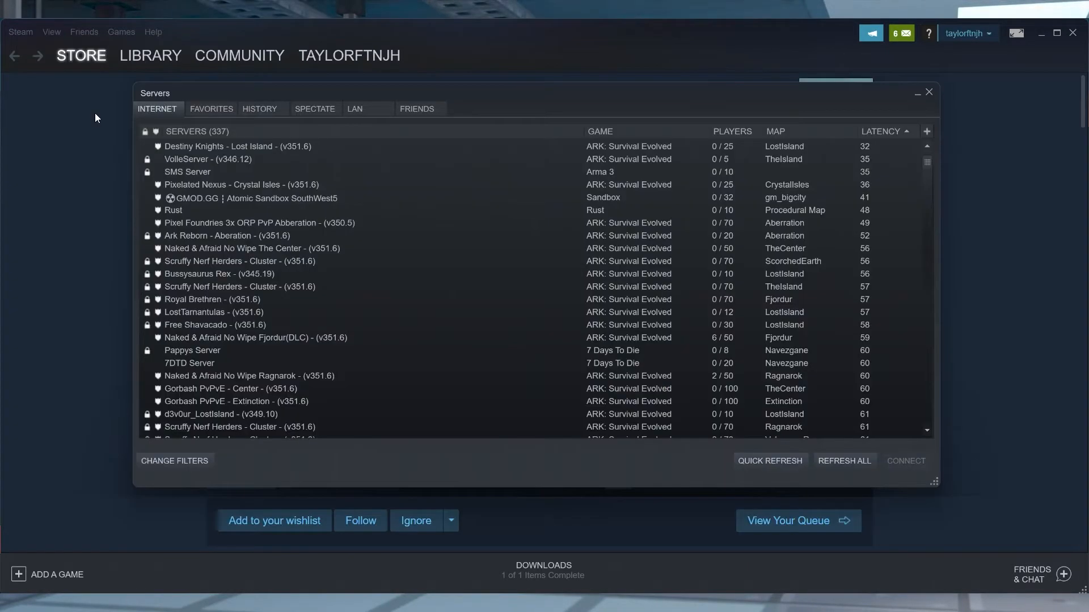
left_click(211, 108)
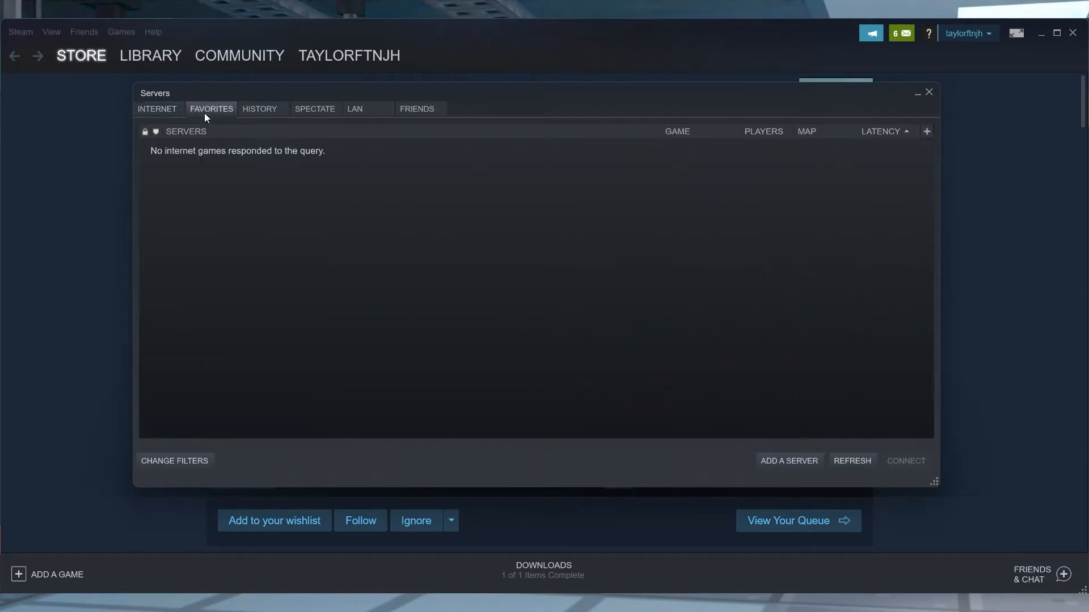
mouse_move(579, 337)
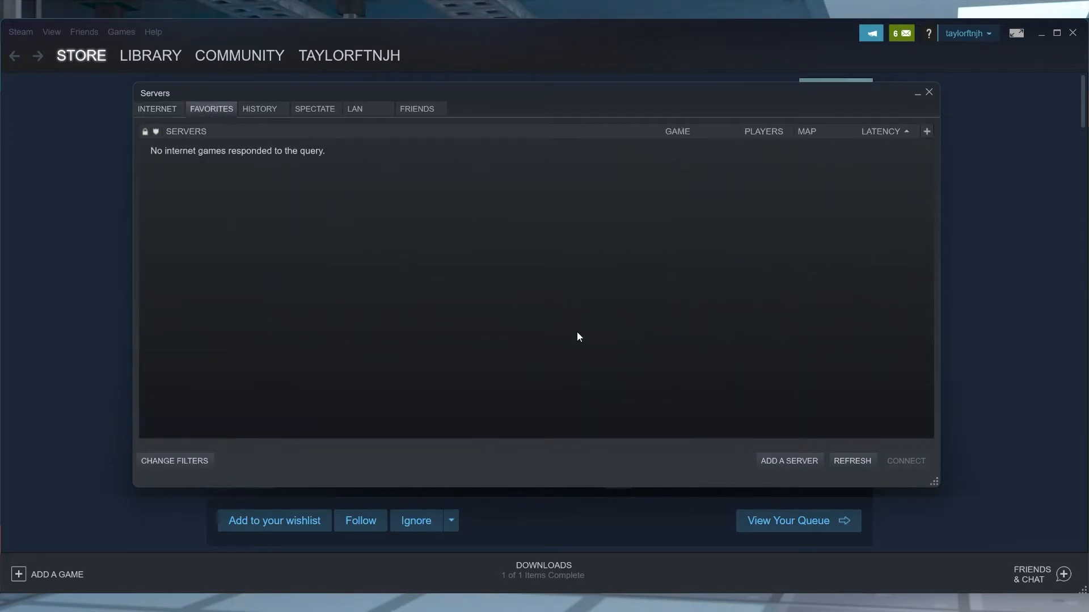
left_click(789, 461)
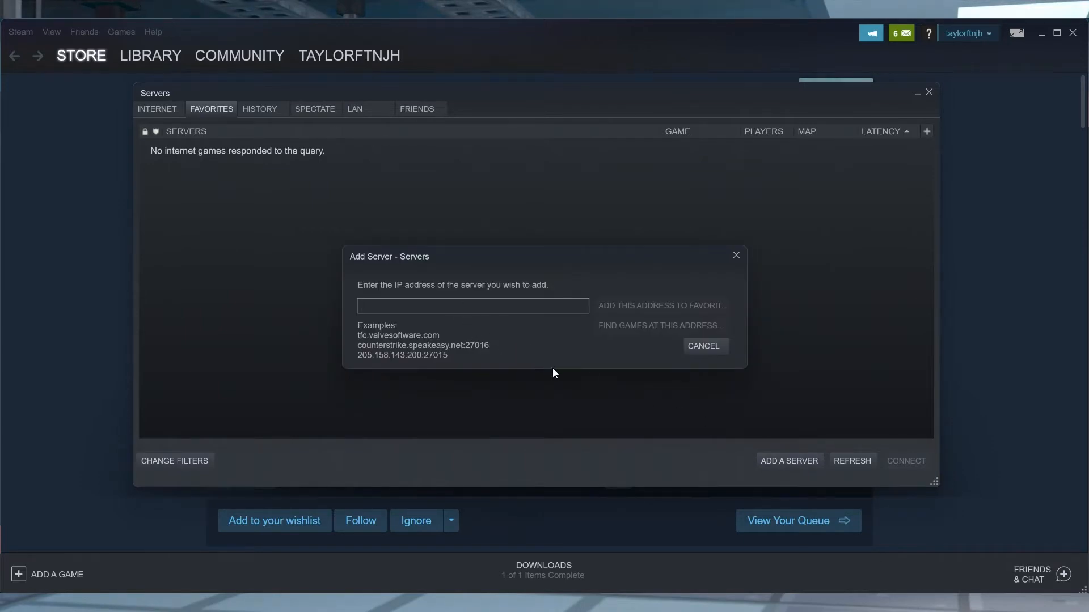
type("172.240.249.28:25673")
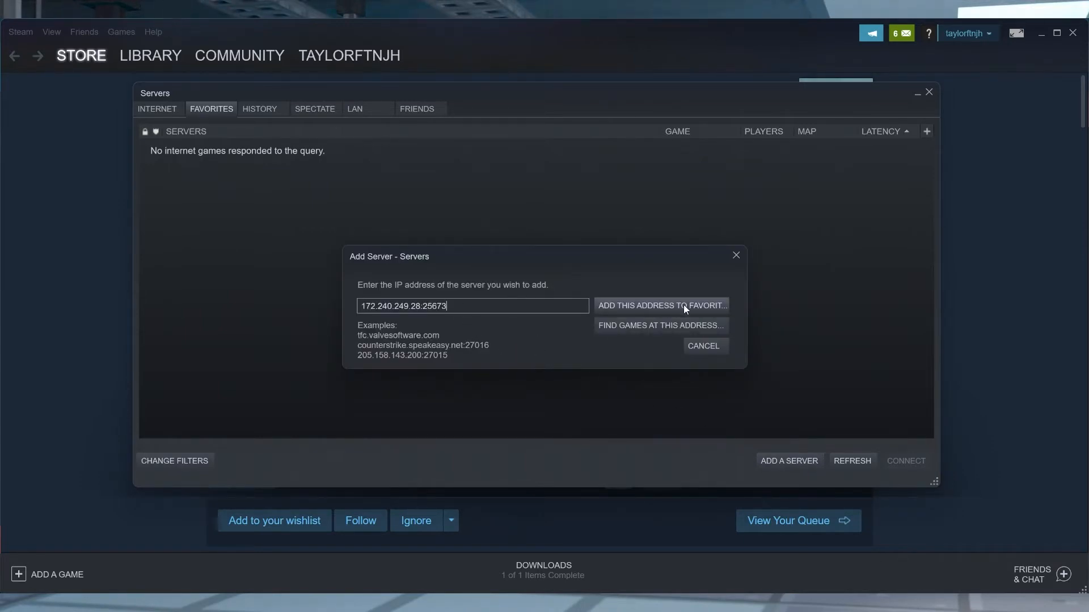
left_click(662, 305)
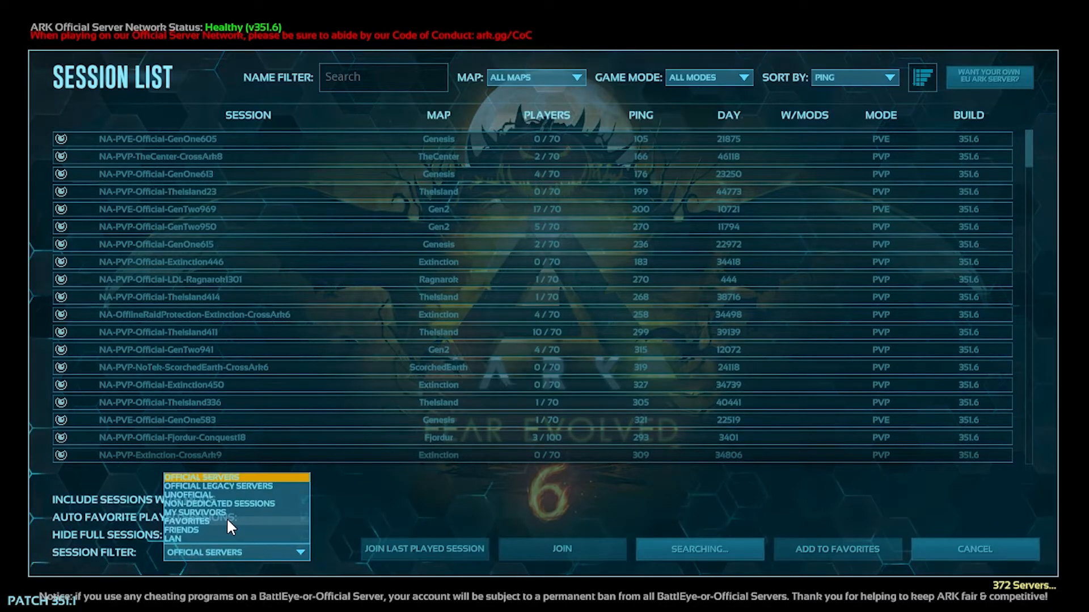
- Filter ARK sessions to Favorites and join the ApexHosting Ark Server
left_click(184, 521)
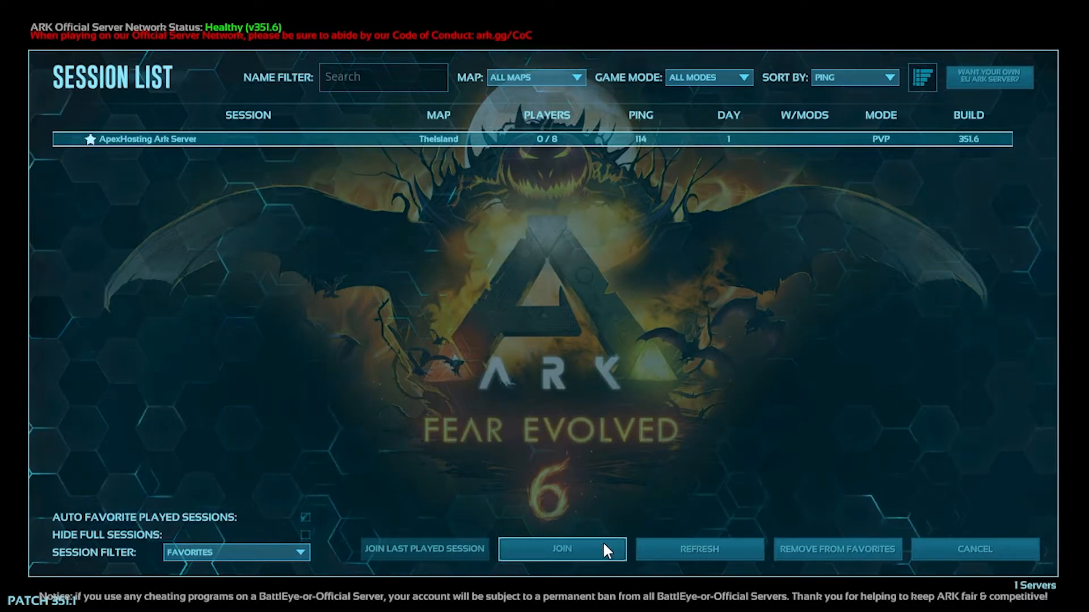
left_click(562, 548)
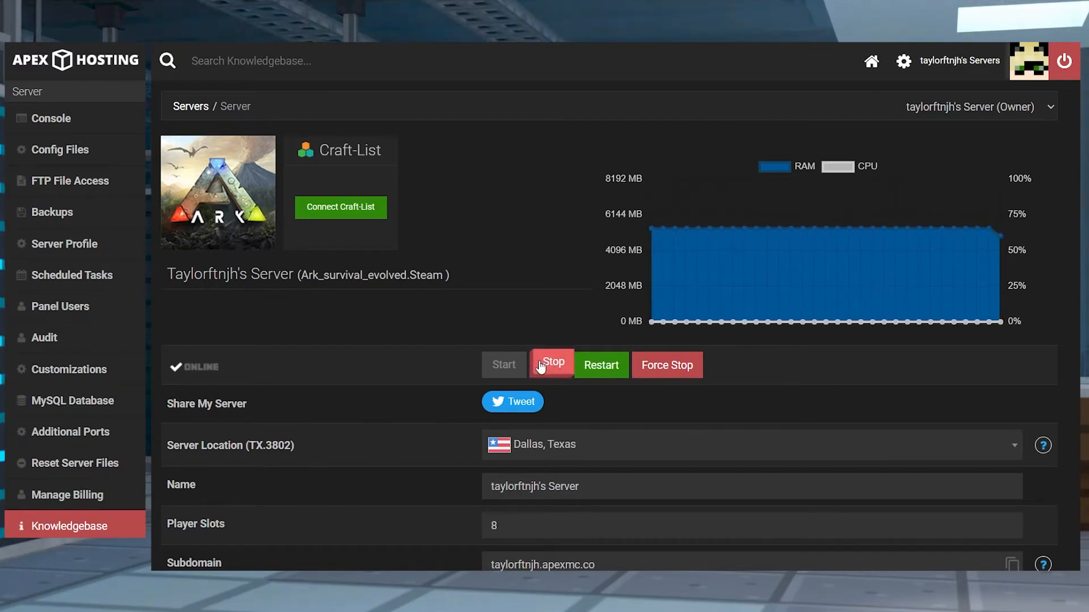
mouse_move(544, 366)
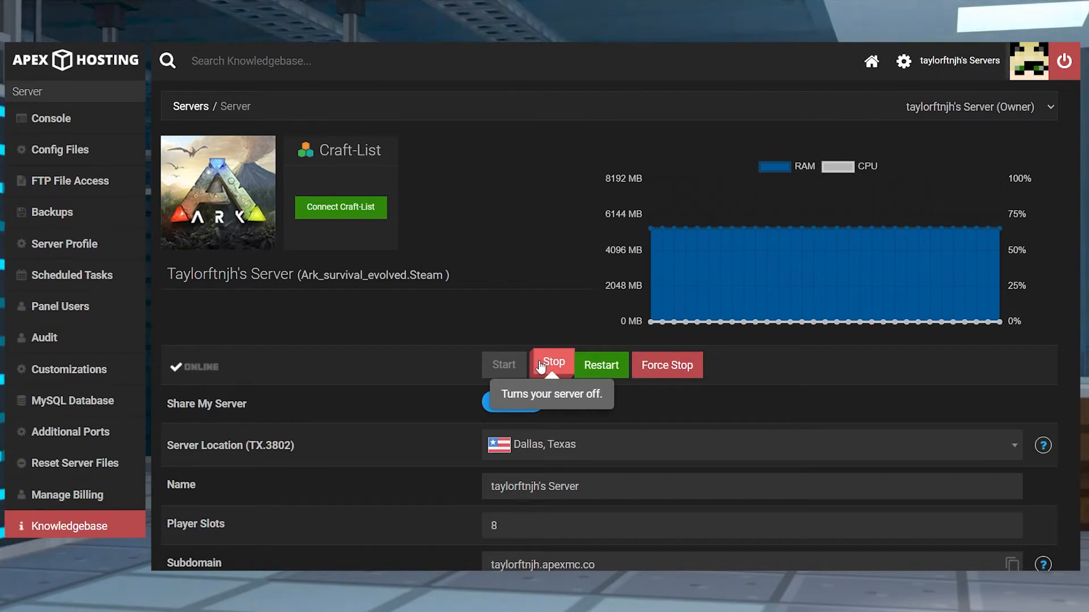
- Stop the ARK server and go to the Customizations page
left_click(549, 365)
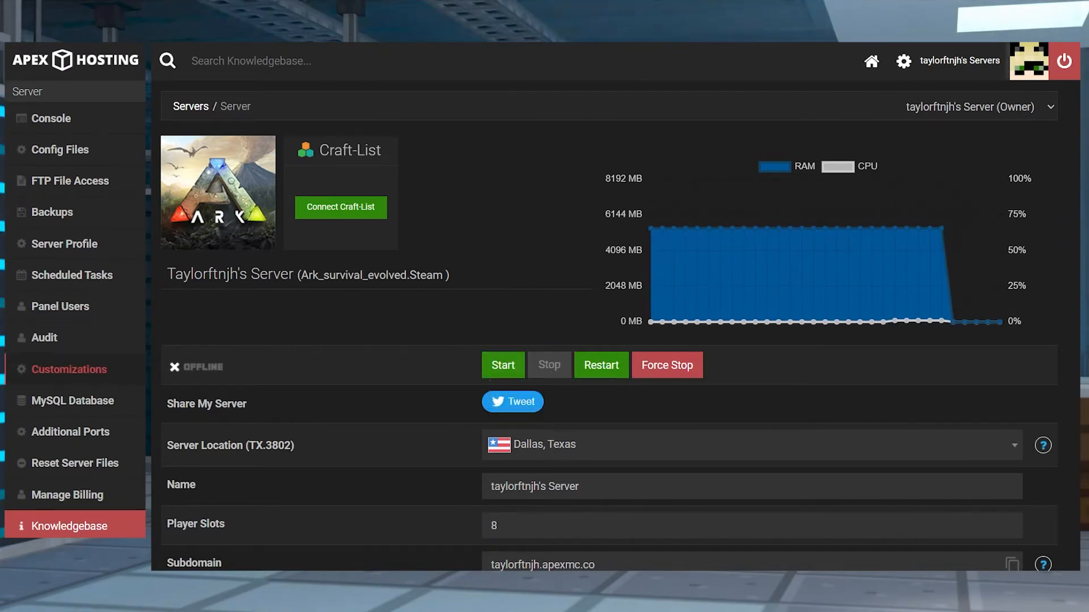
left_click(69, 369)
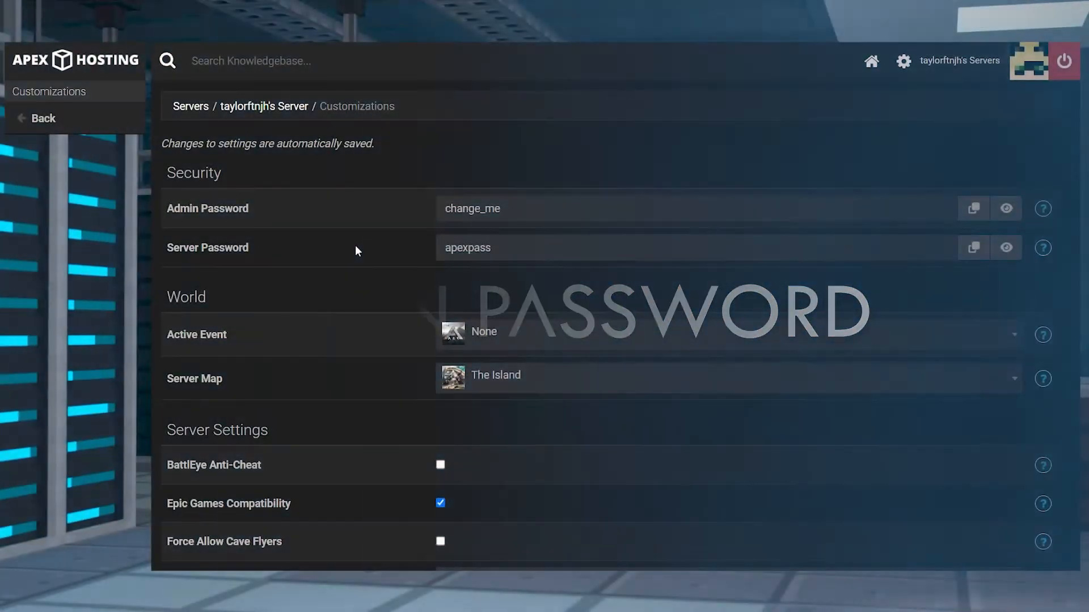
double_click(207, 209)
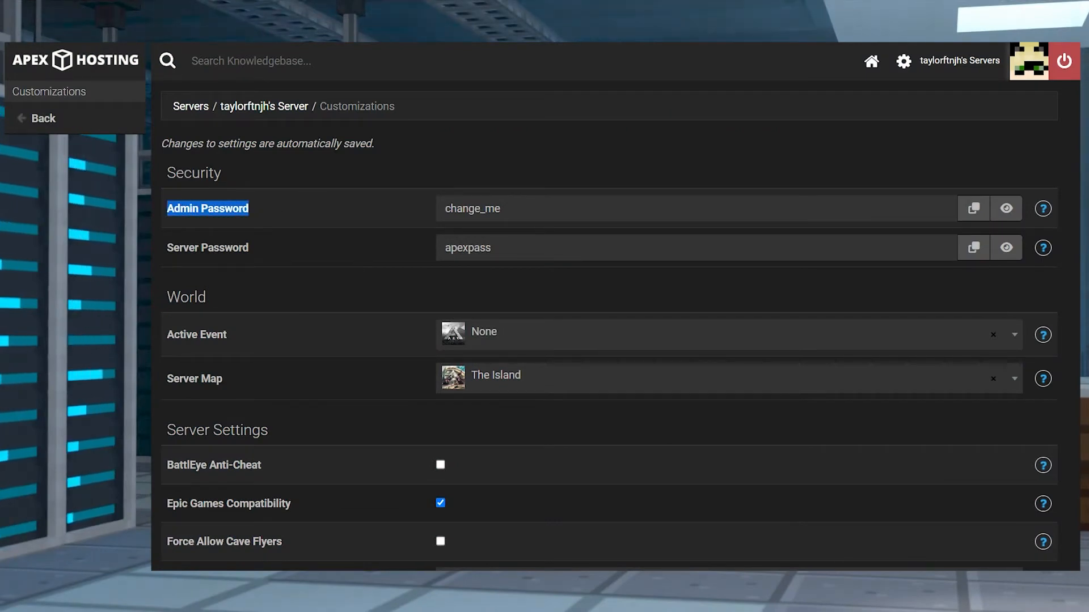
mouse_move(154, 208)
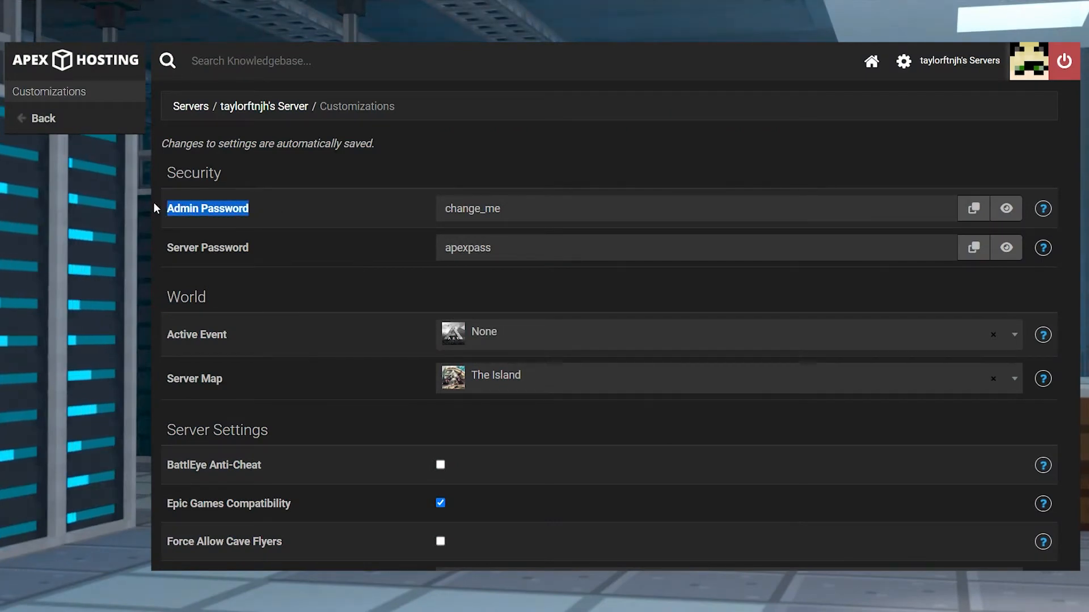
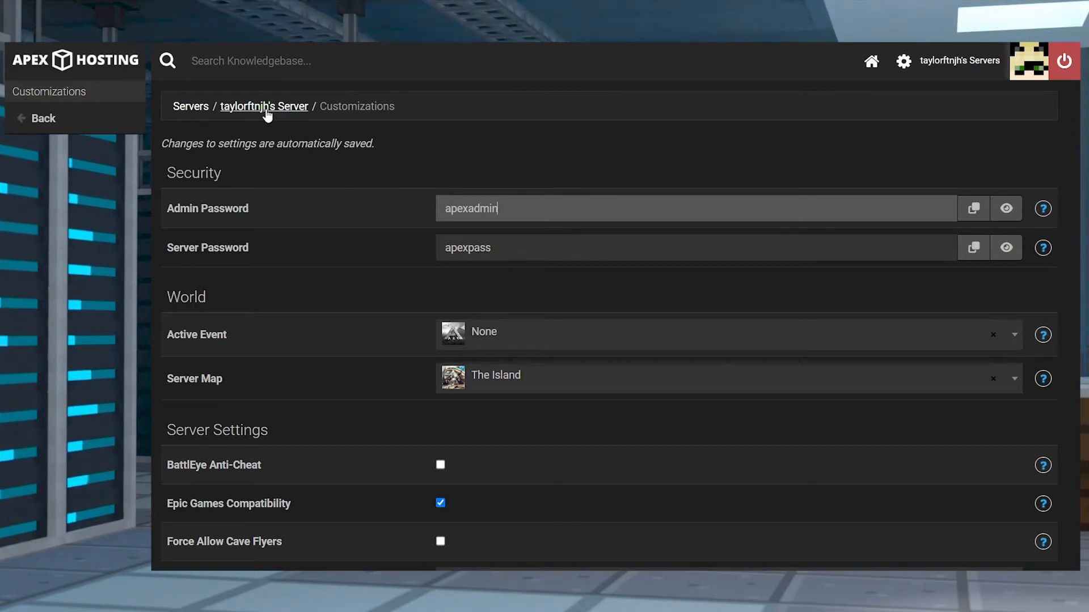
left_click(265, 106)
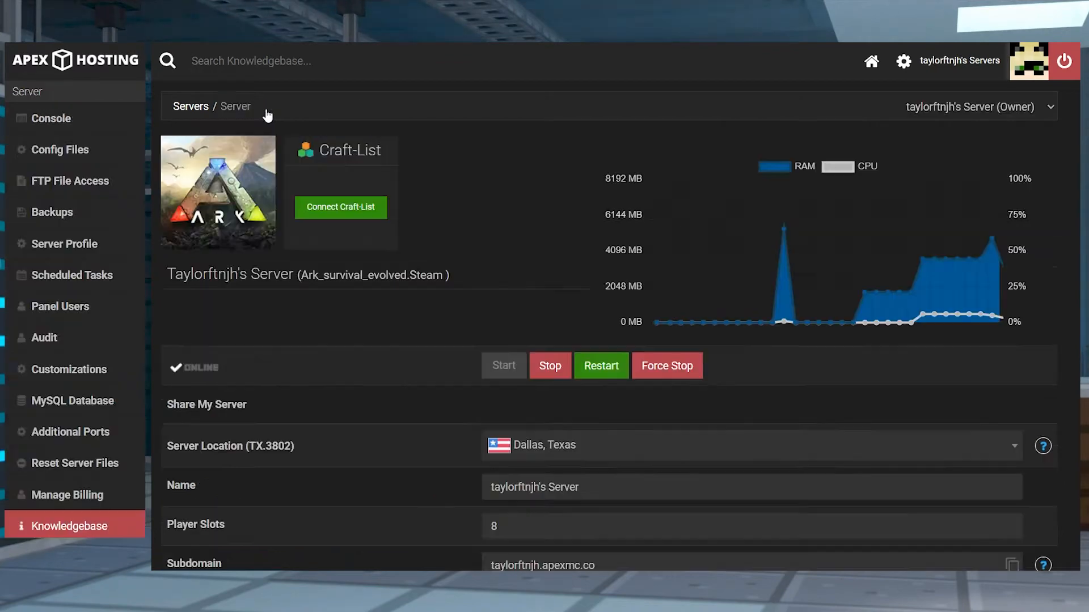
mouse_move(581, 376)
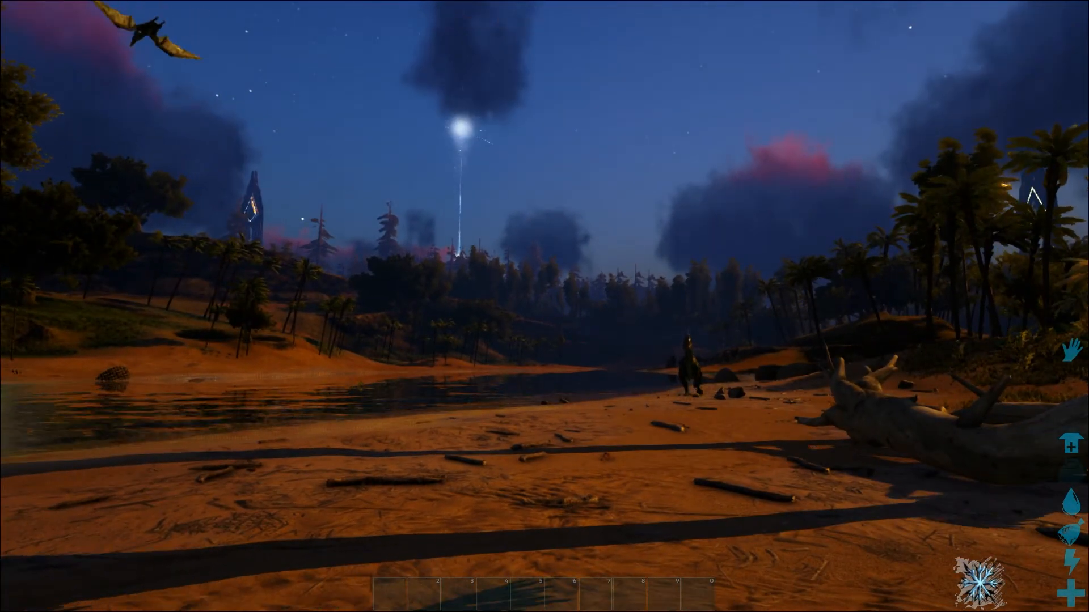
- Enter enablecheats with the admin password in the ARK console
type("enablechea")
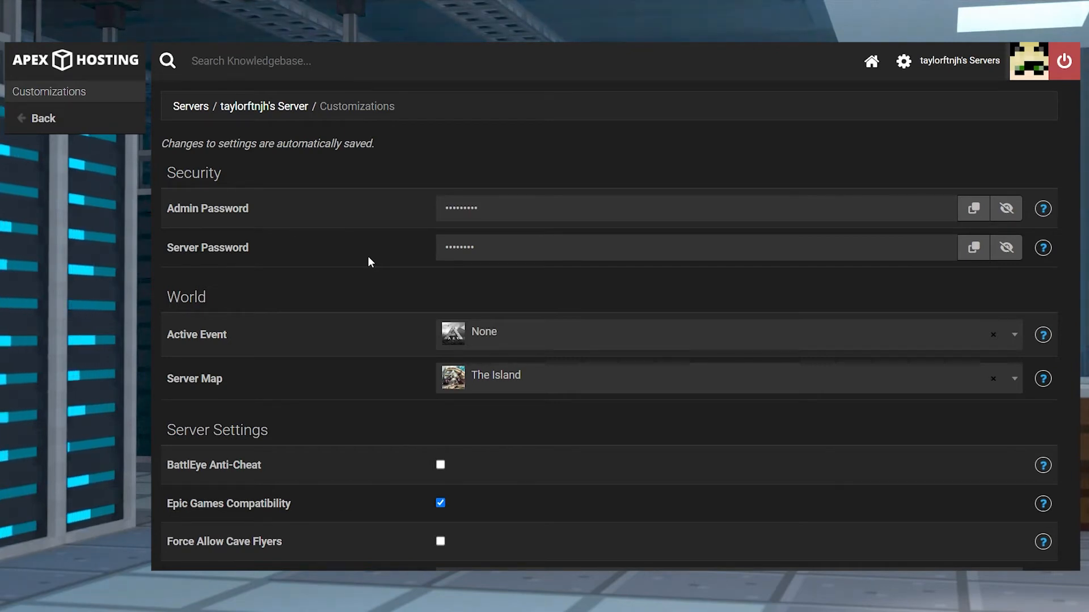
- Tick the Server Whitelist checkbox under Server Settings
scroll("down", 3)
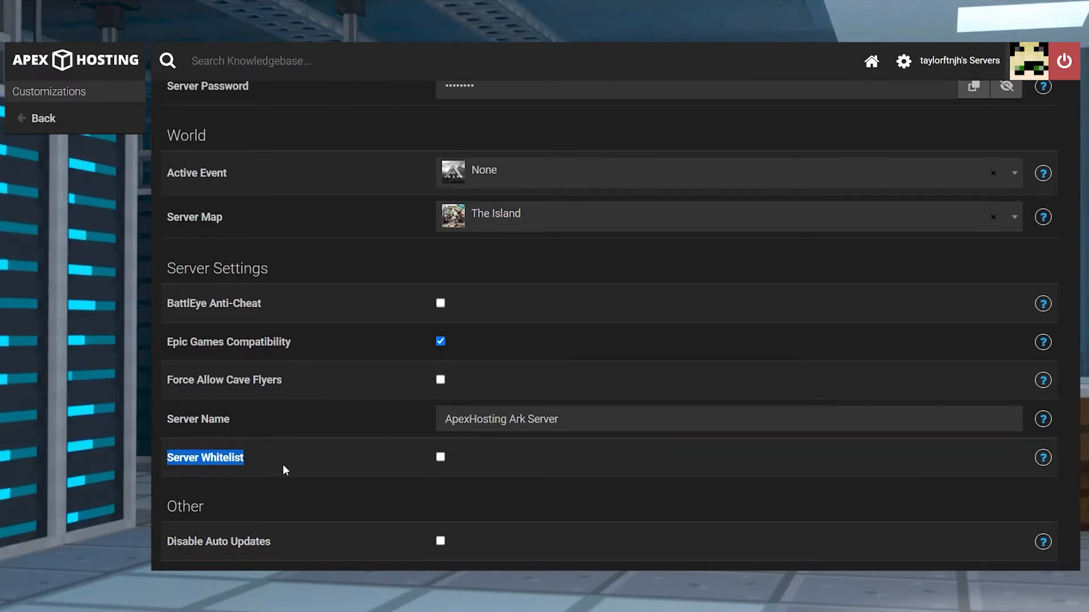
left_click(440, 457)
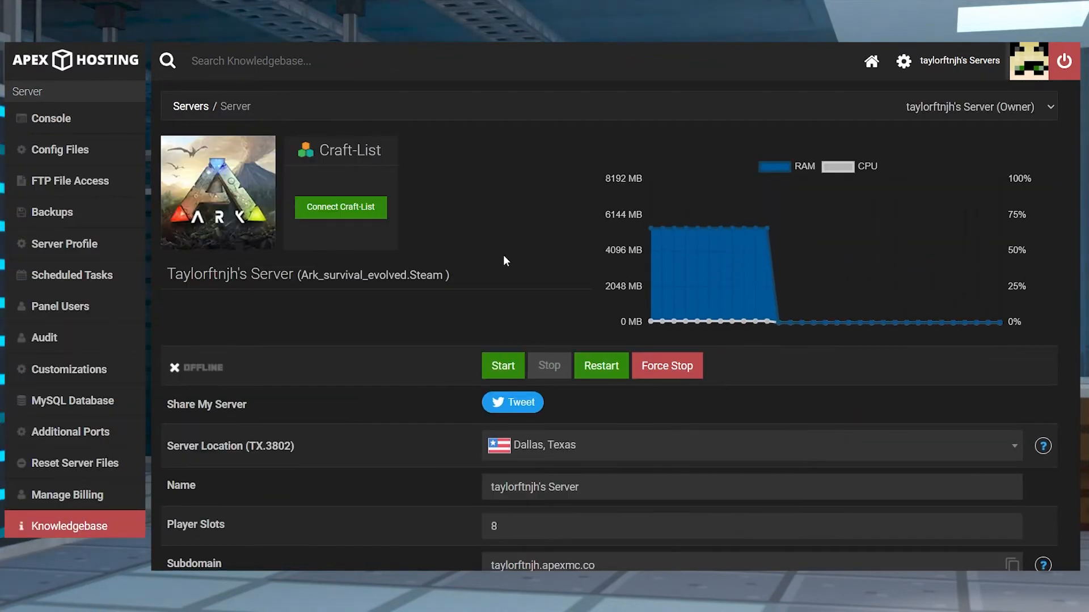
- Start and stop the server, then open the ARK Whitelist File from Config Files
left_click(503, 365)
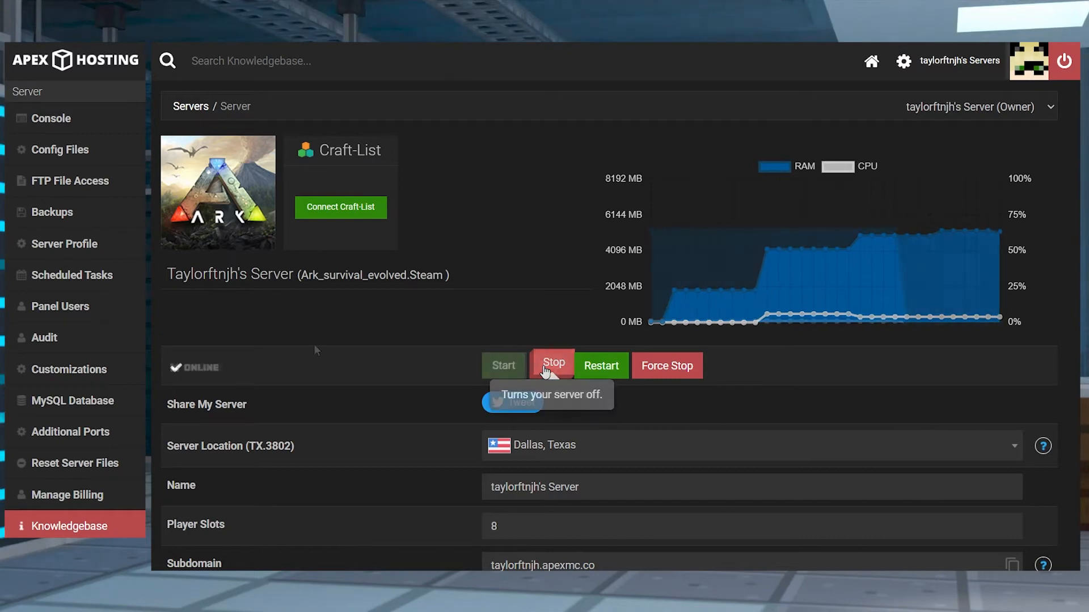
left_click(553, 365)
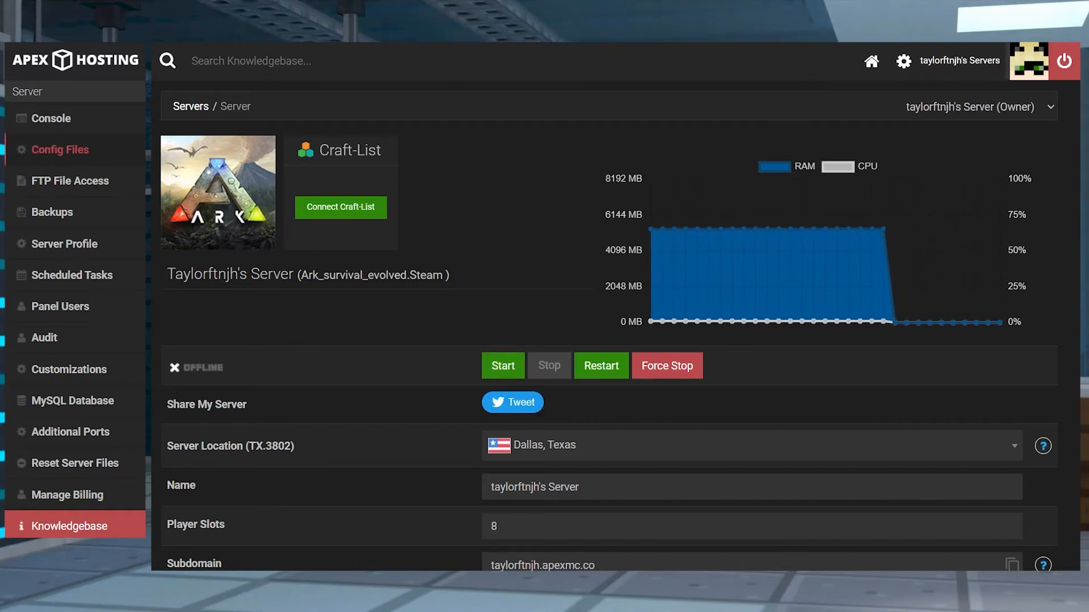
left_click(60, 149)
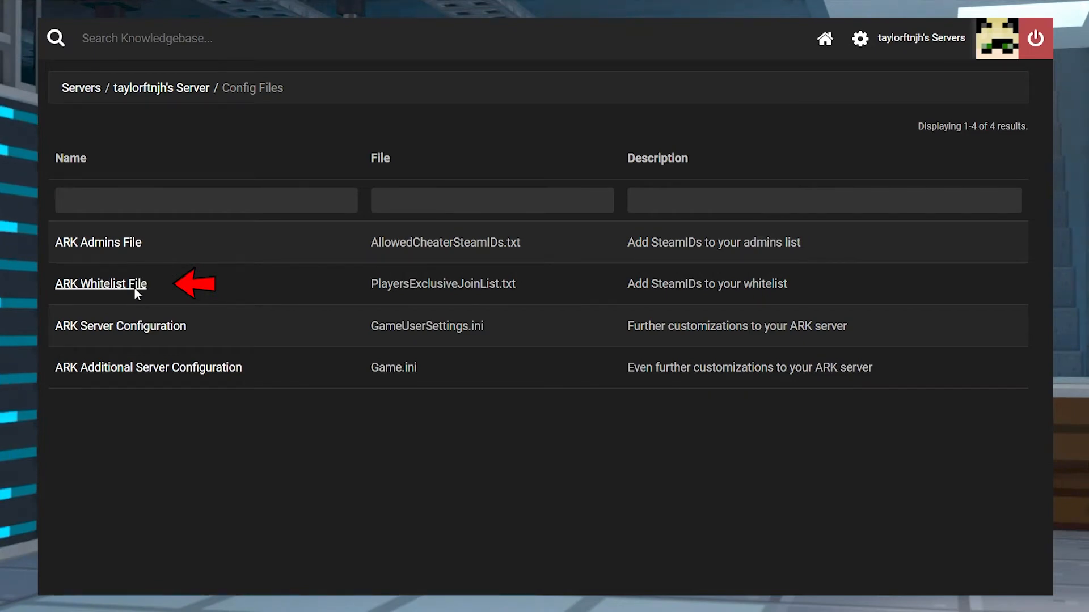
left_click(100, 284)
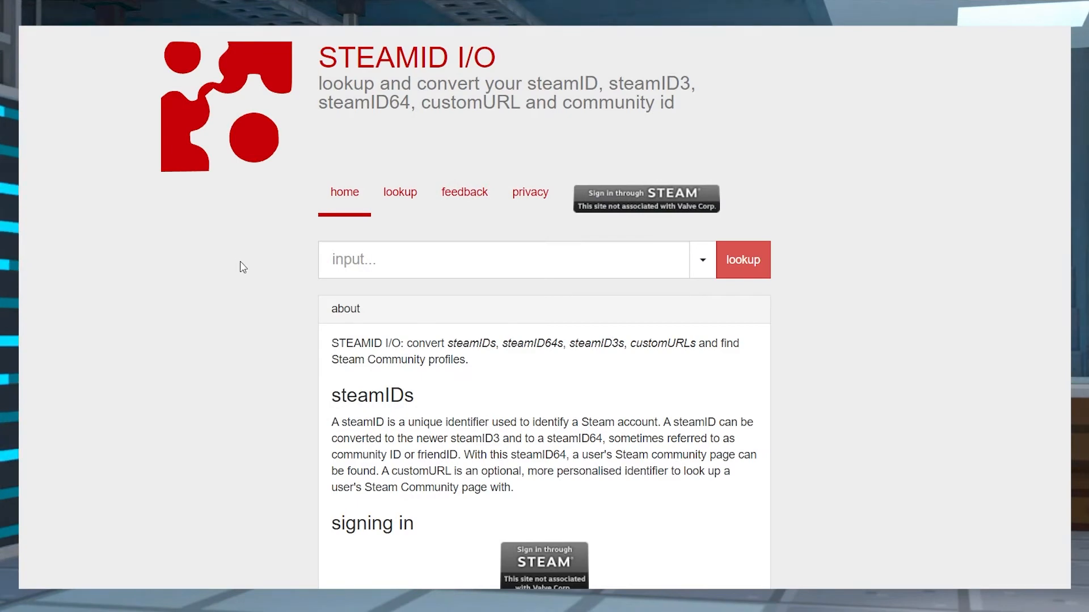
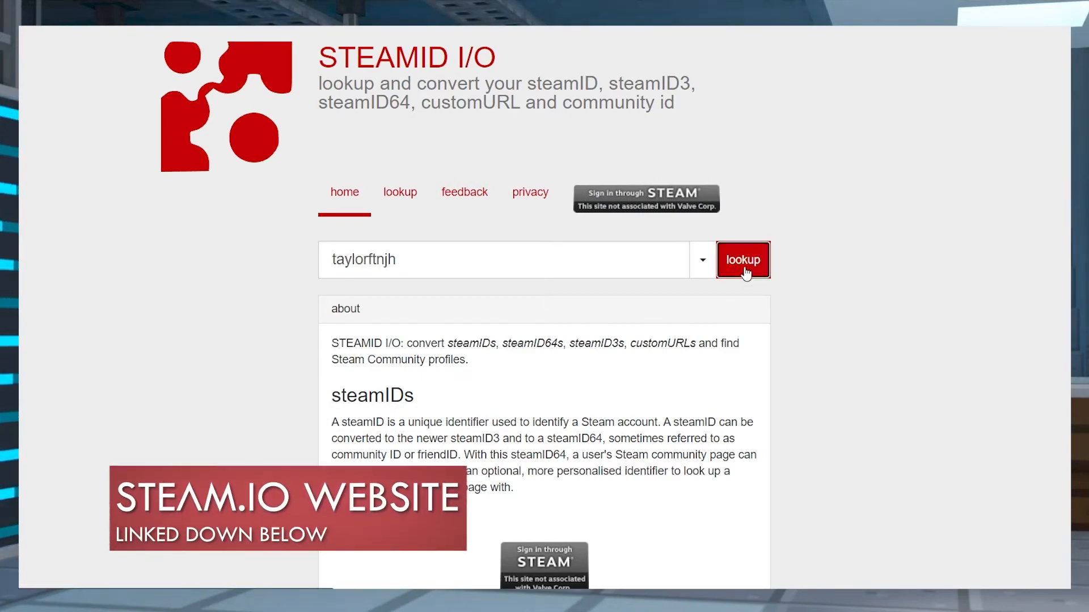
left_click(742, 260)
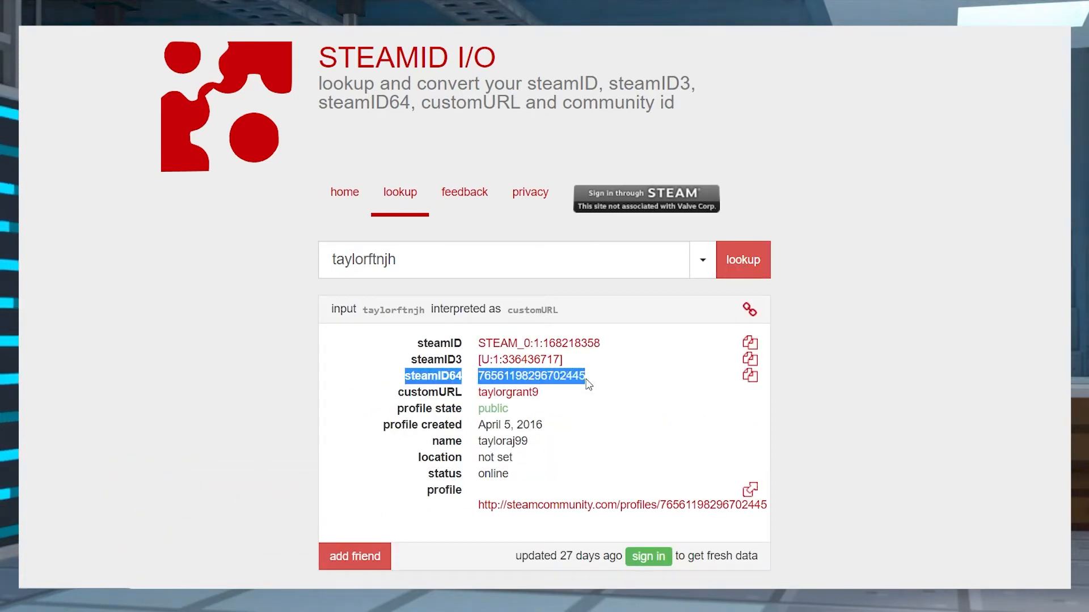
left_click(749, 374)
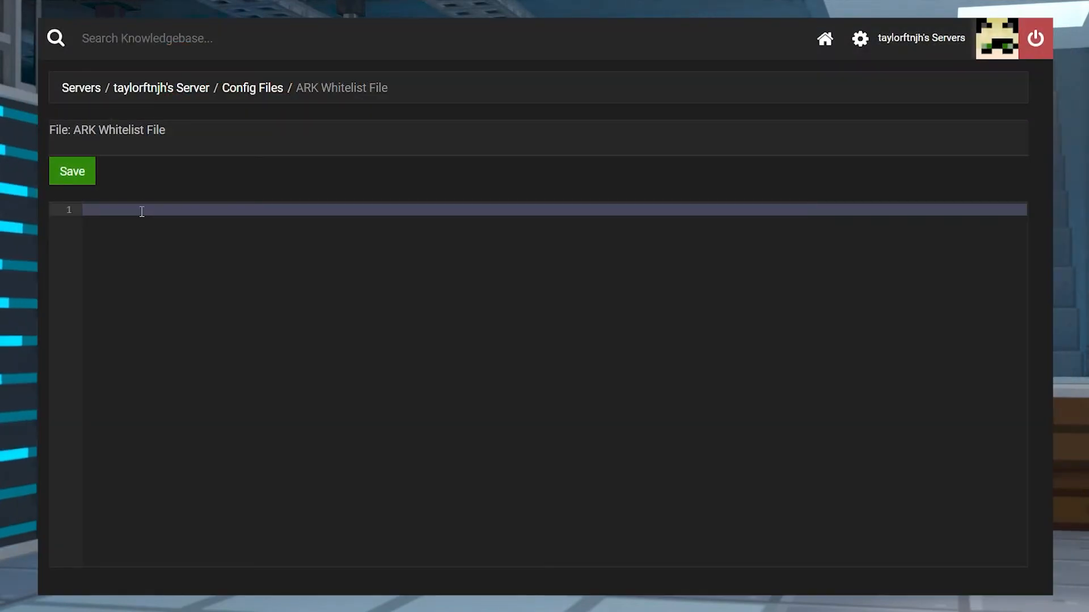
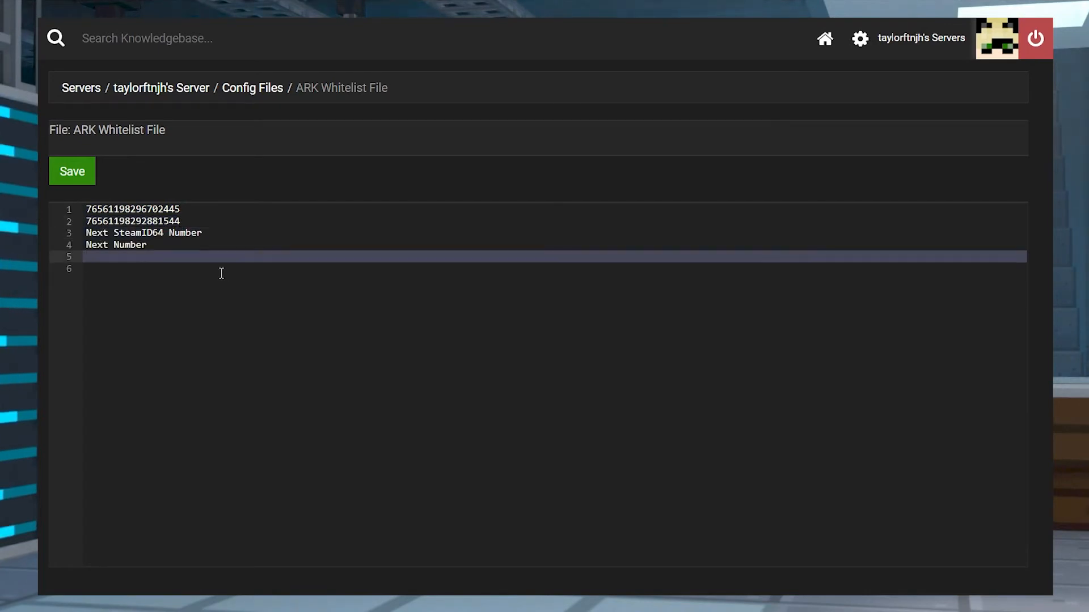
left_click(72, 171)
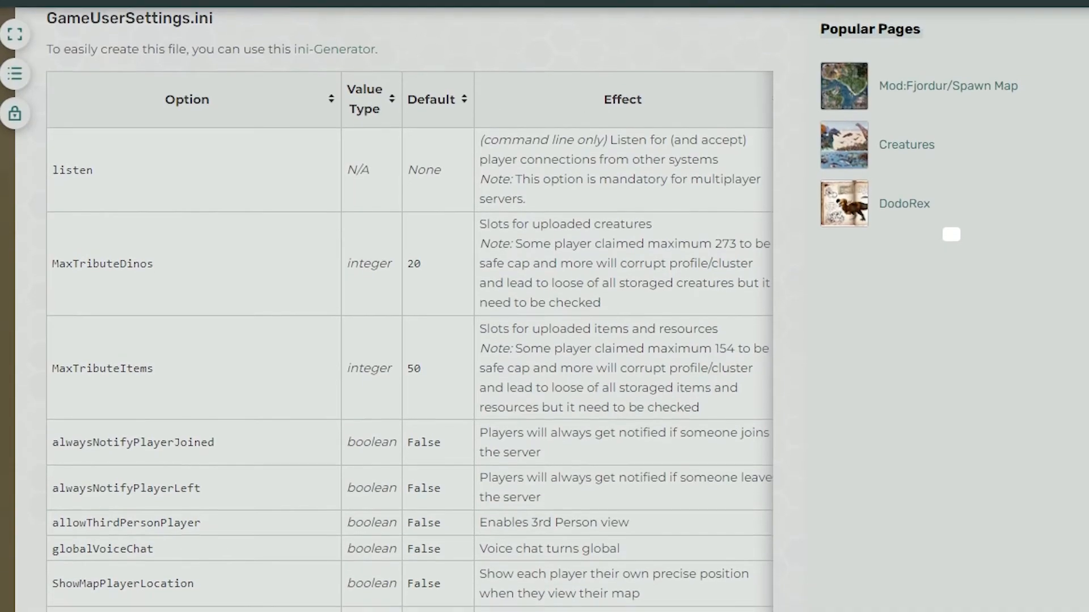
scroll("down", 3)
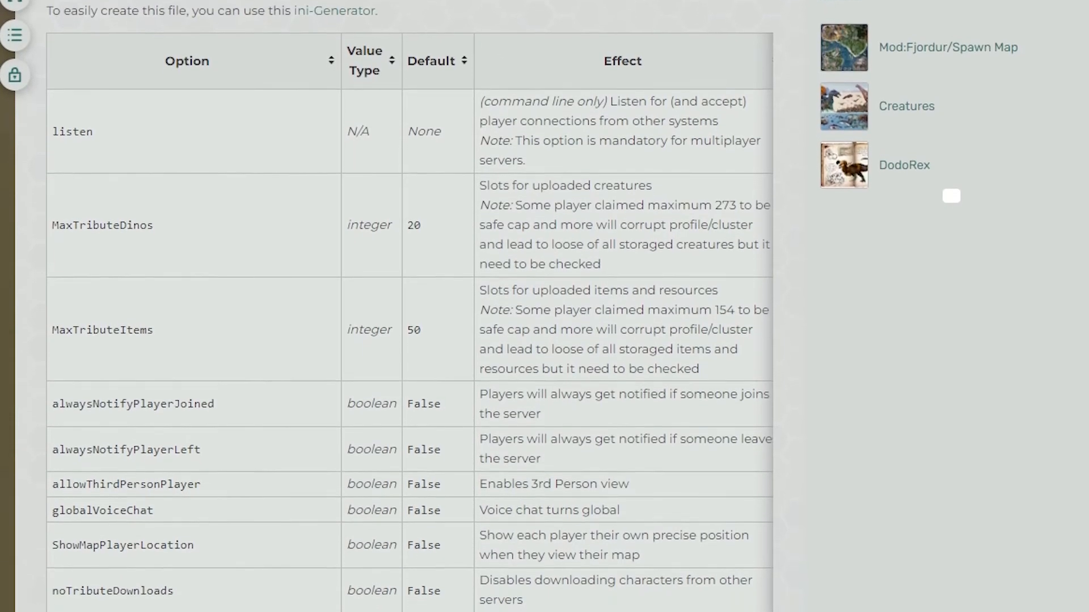
scroll("down", 3)
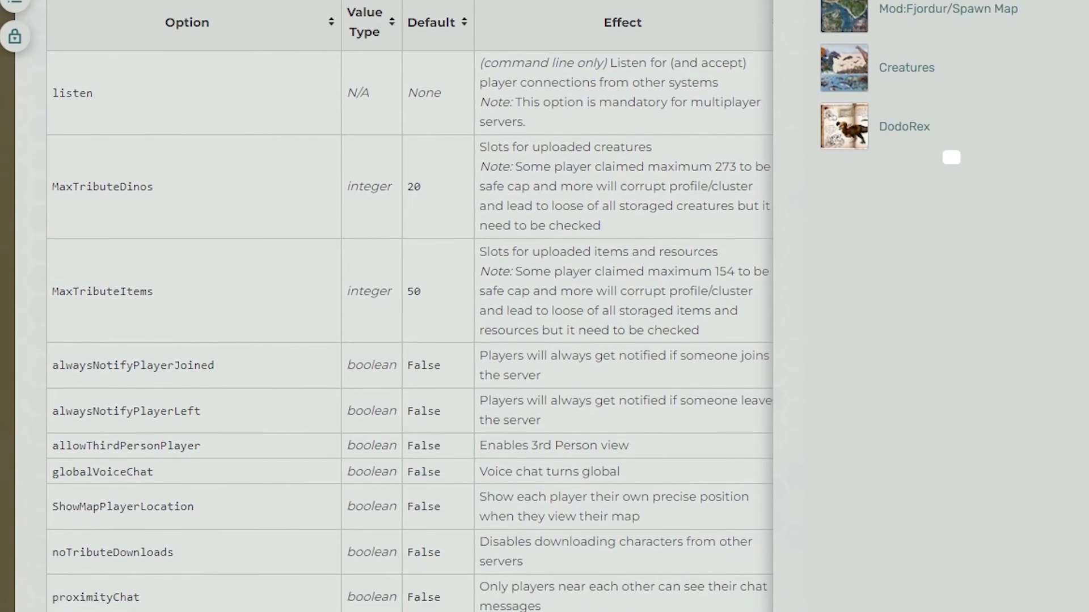
scroll("down", 3)
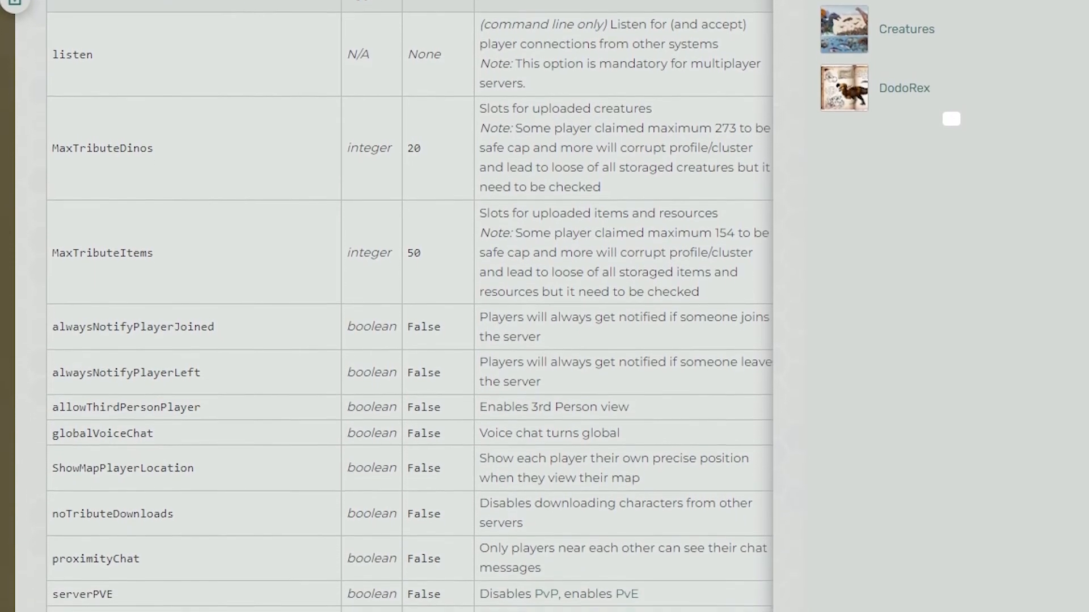
scroll("down", 3)
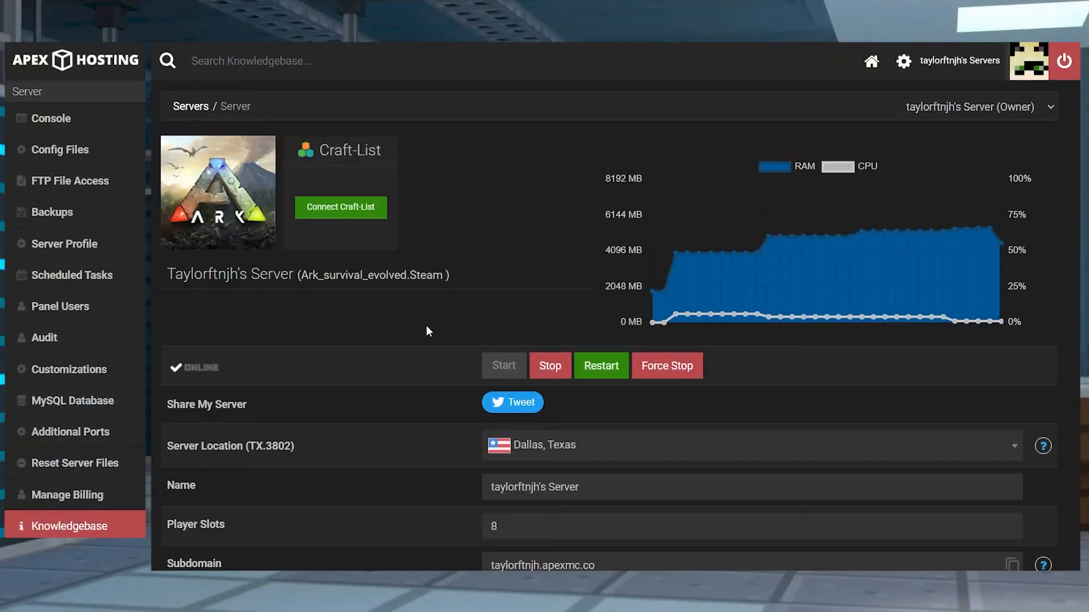
mouse_move(550, 366)
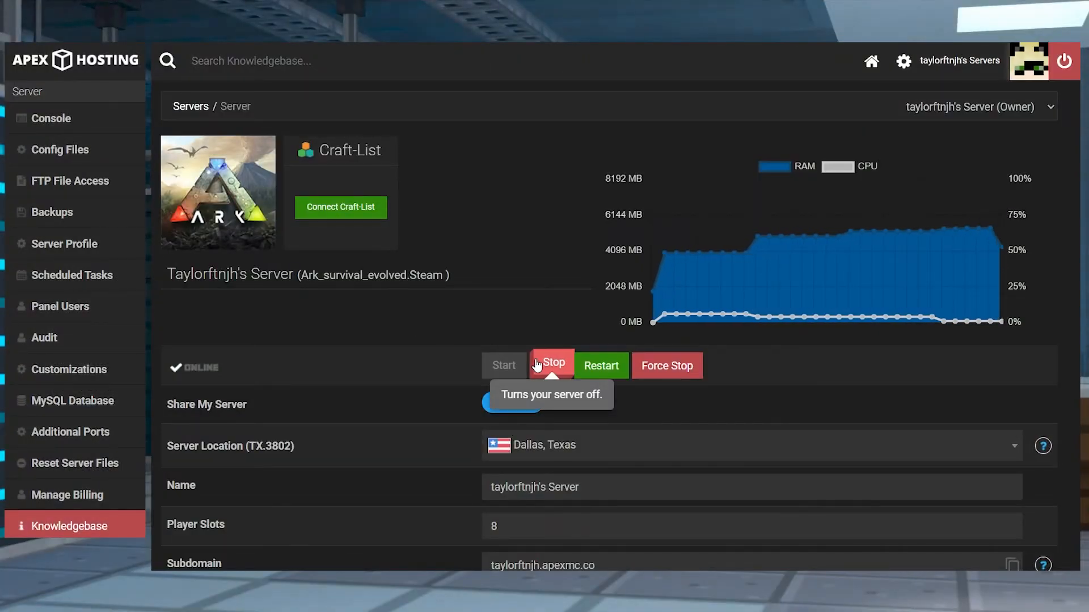
- Stop the ARK server and go to its Config Files list
left_click(551, 365)
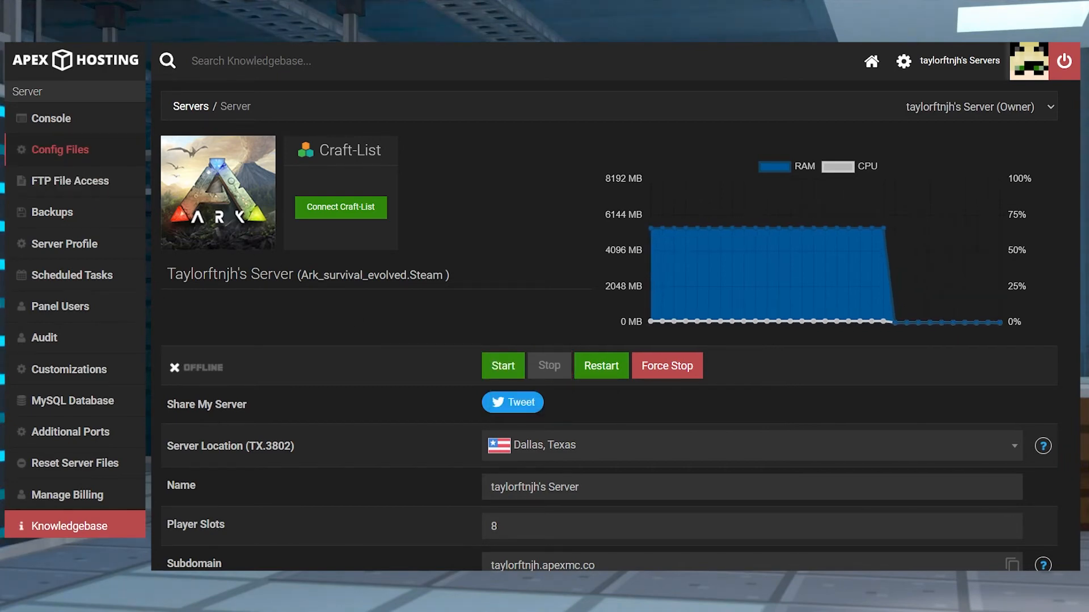
left_click(59, 150)
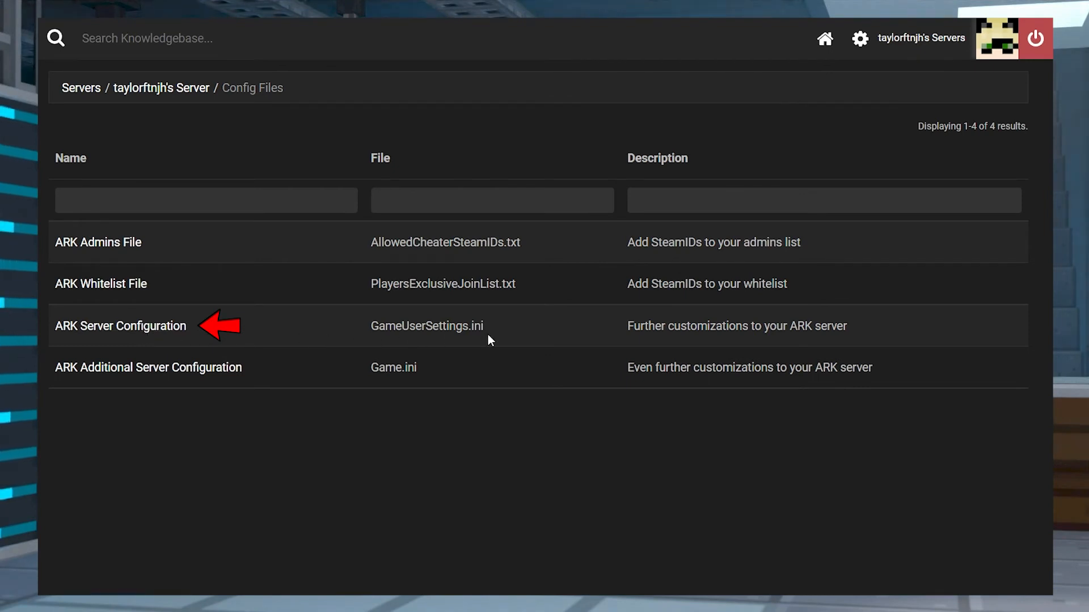
- Open the ARK Server Configuration entry, GameUserSettings.ini, in the editor
double_click(427, 326)
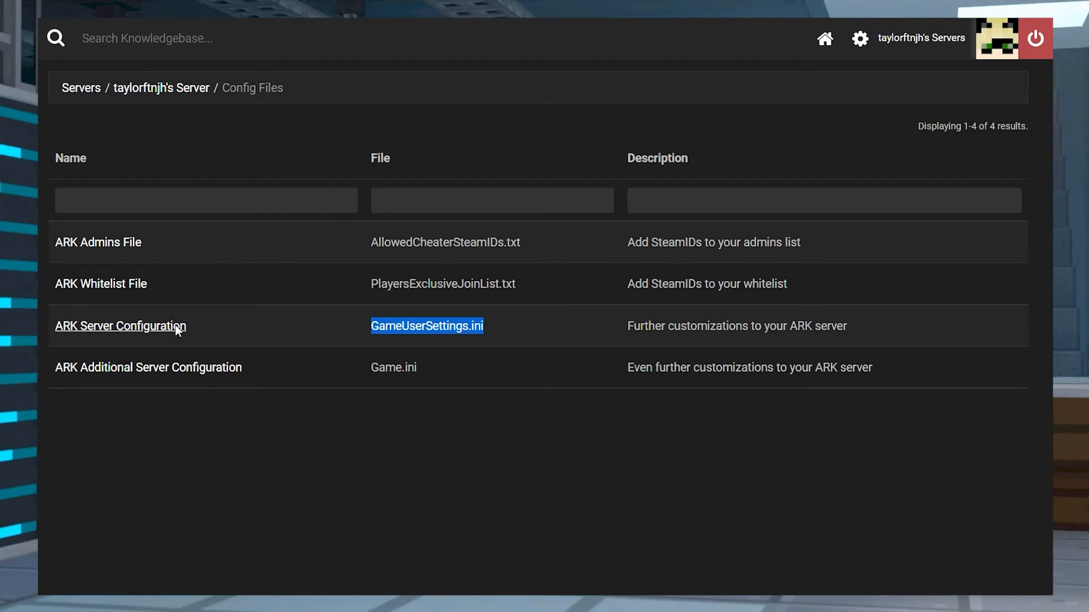
left_click(120, 326)
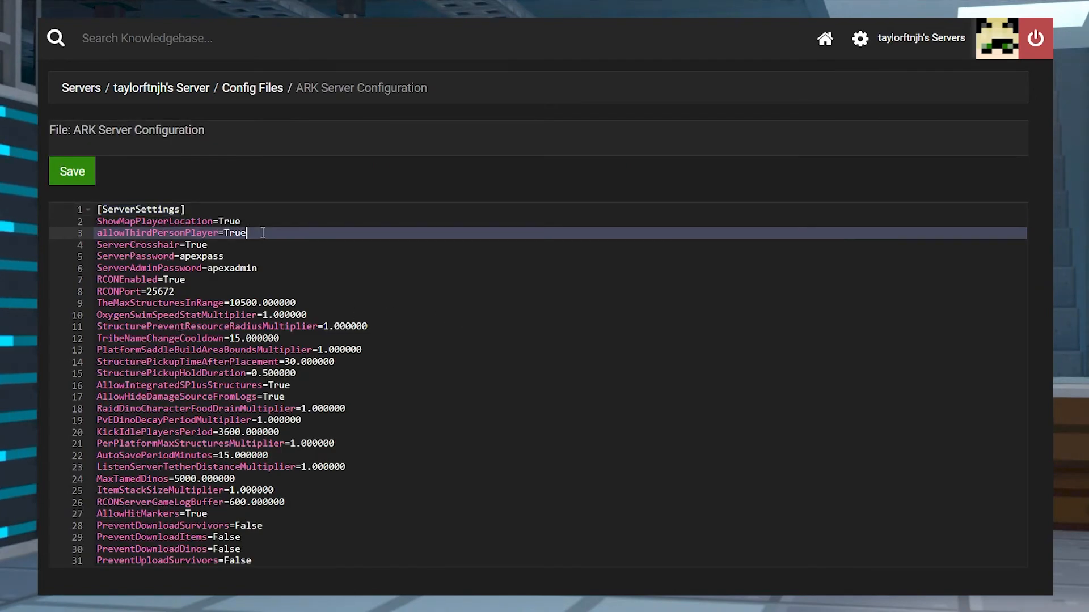
type("Fa")
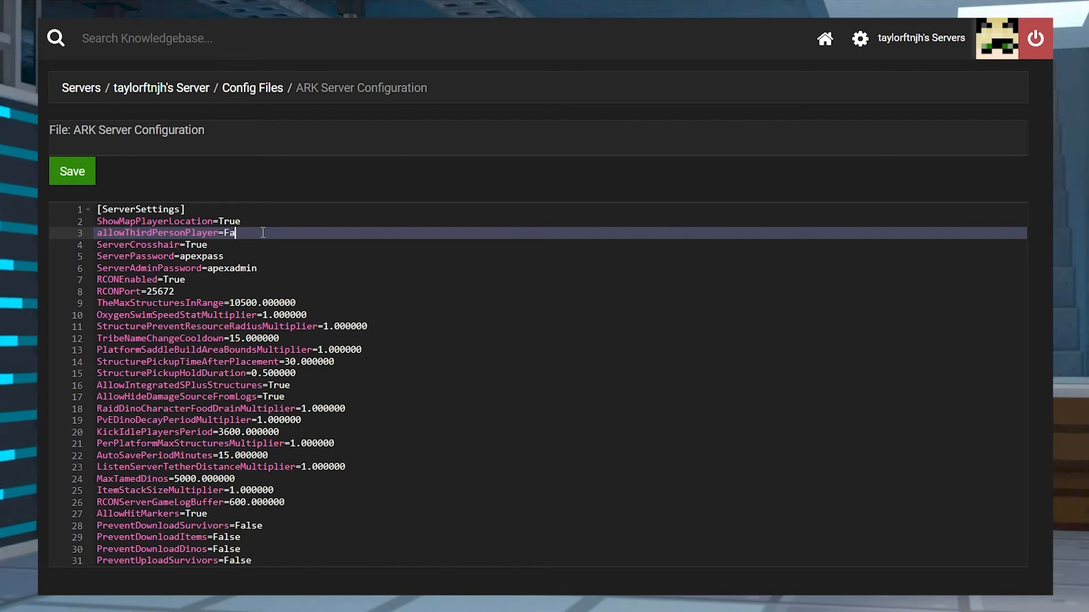
type("lse")
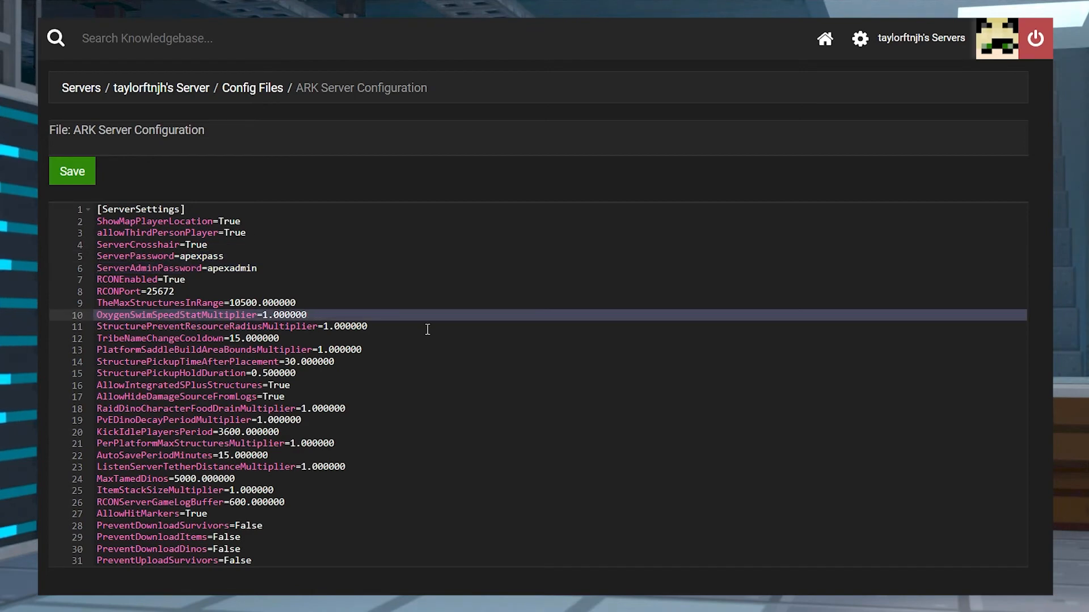
mouse_move(450, 339)
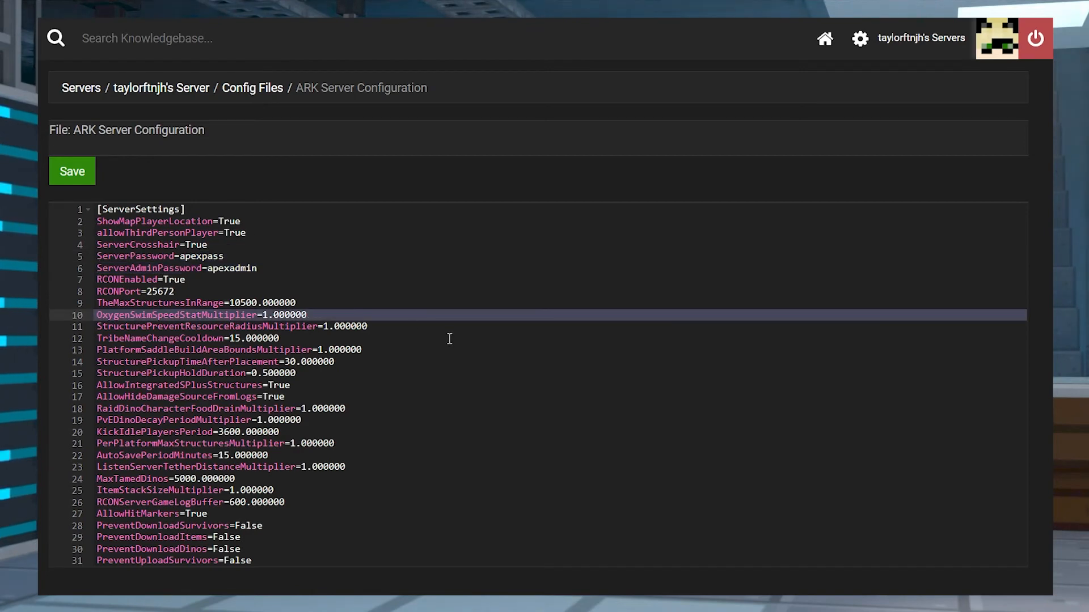
left_click(72, 171)
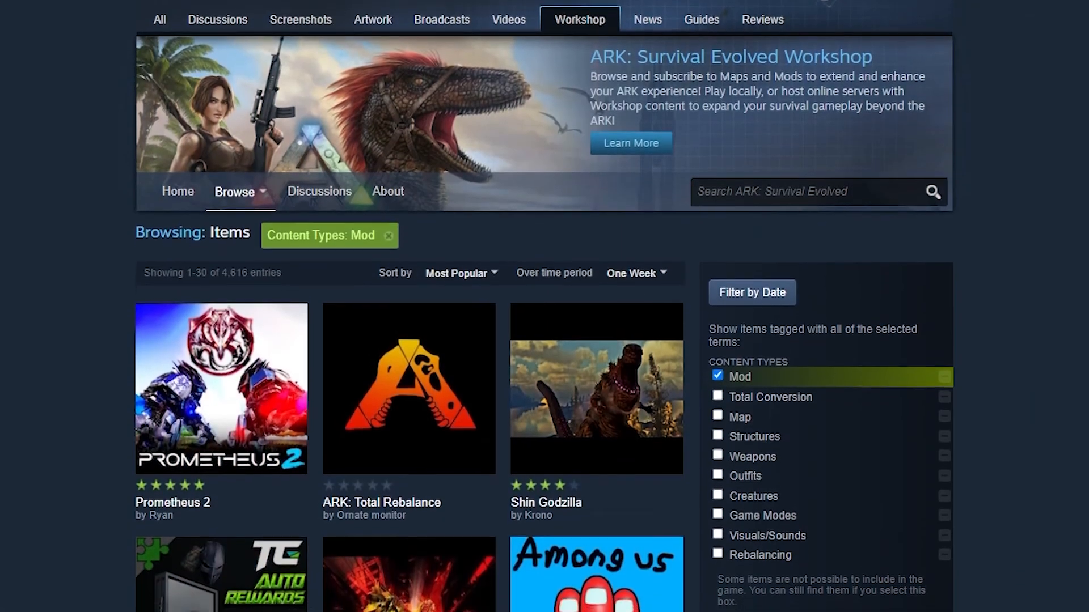
scroll("down", 3)
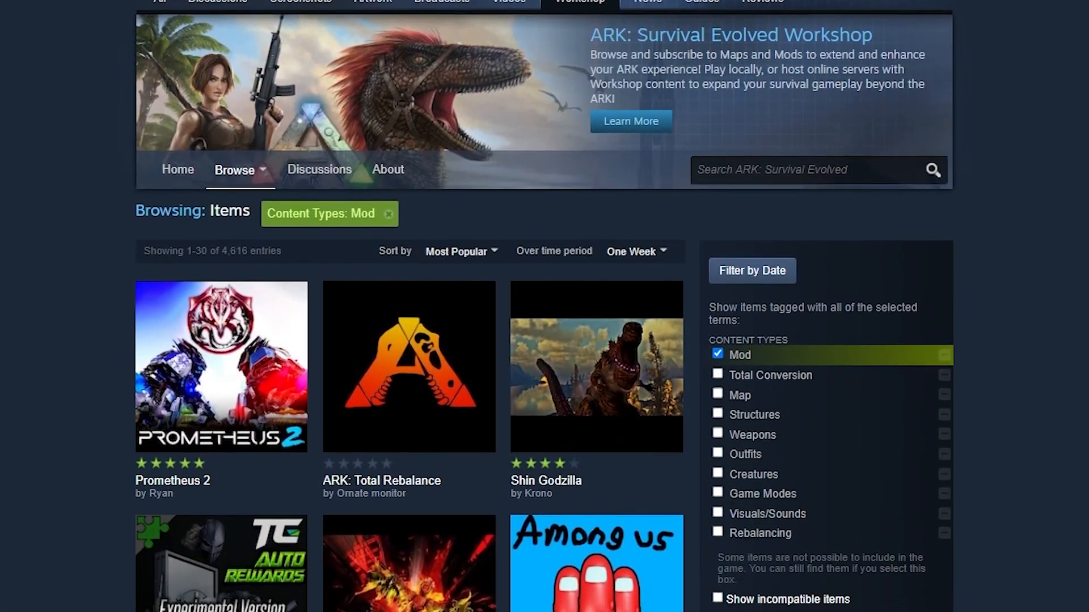
scroll("down", 3)
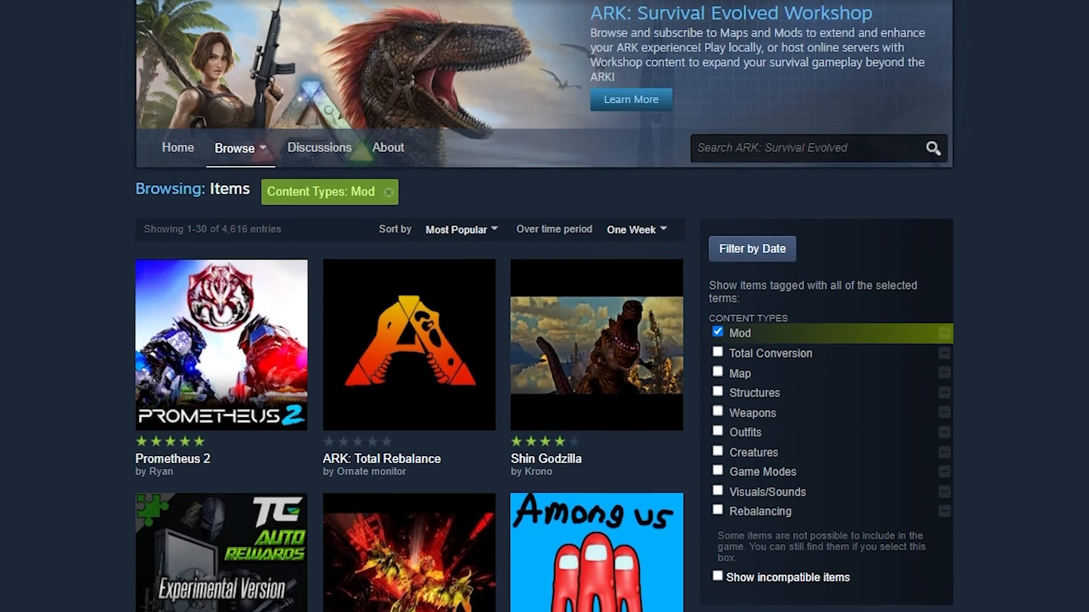
scroll("down", 3)
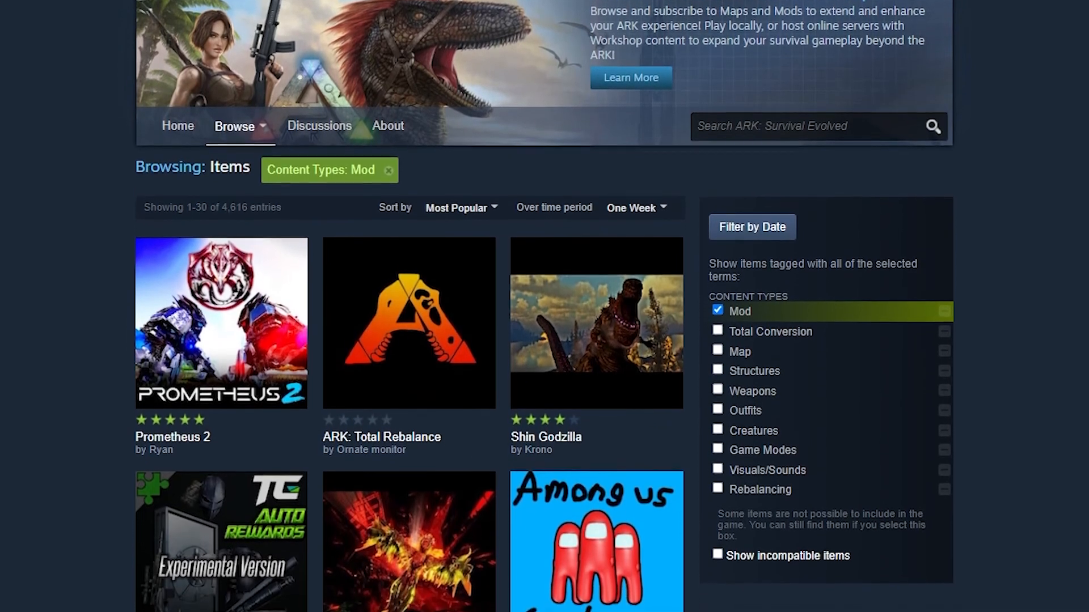
scroll("down", 3)
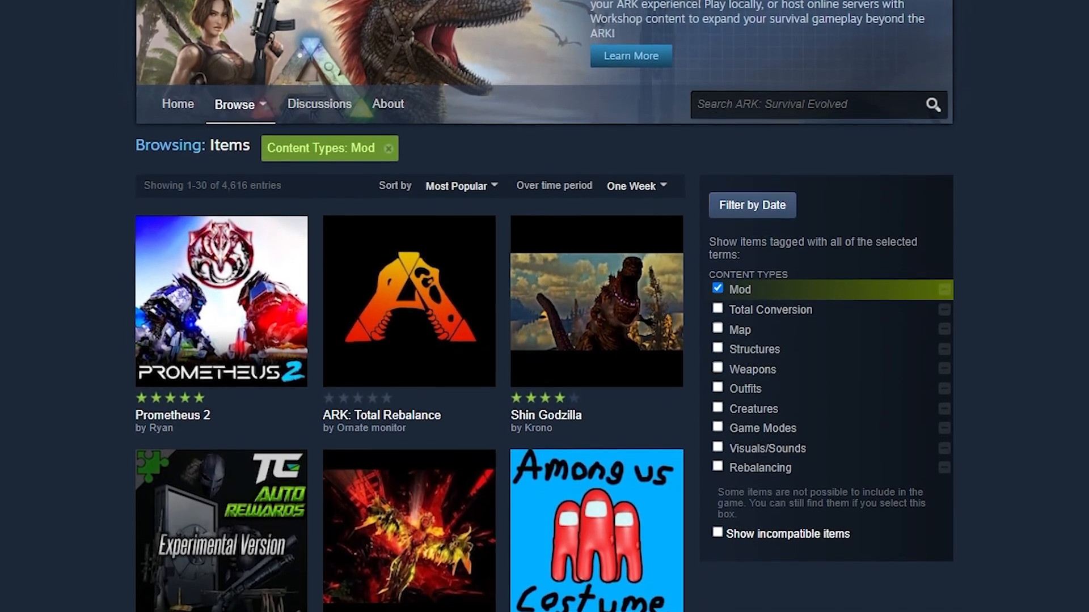
scroll("down", 3)
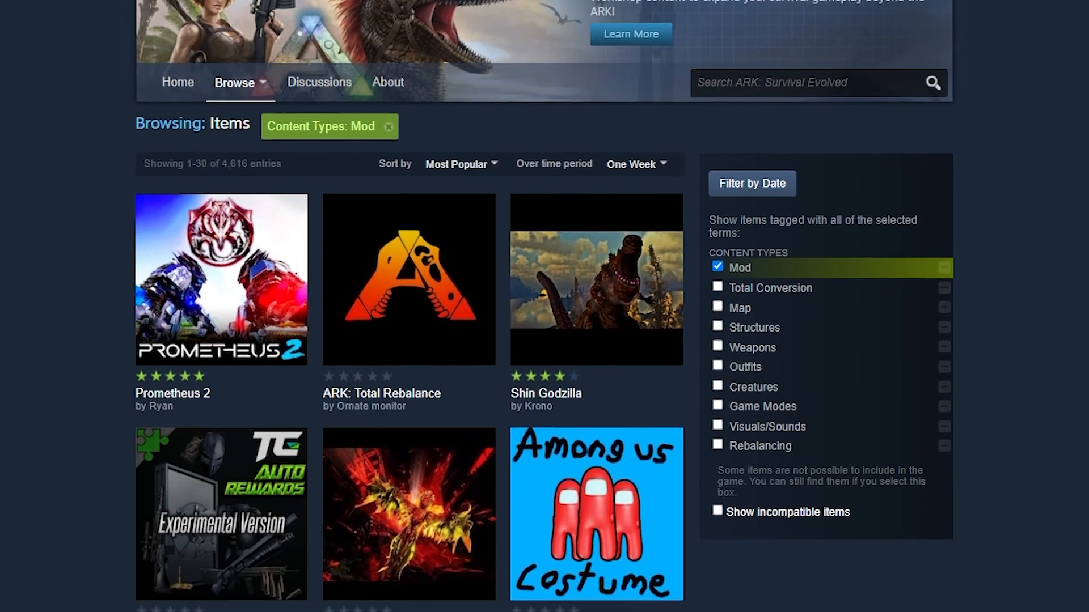
scroll("down", 3)
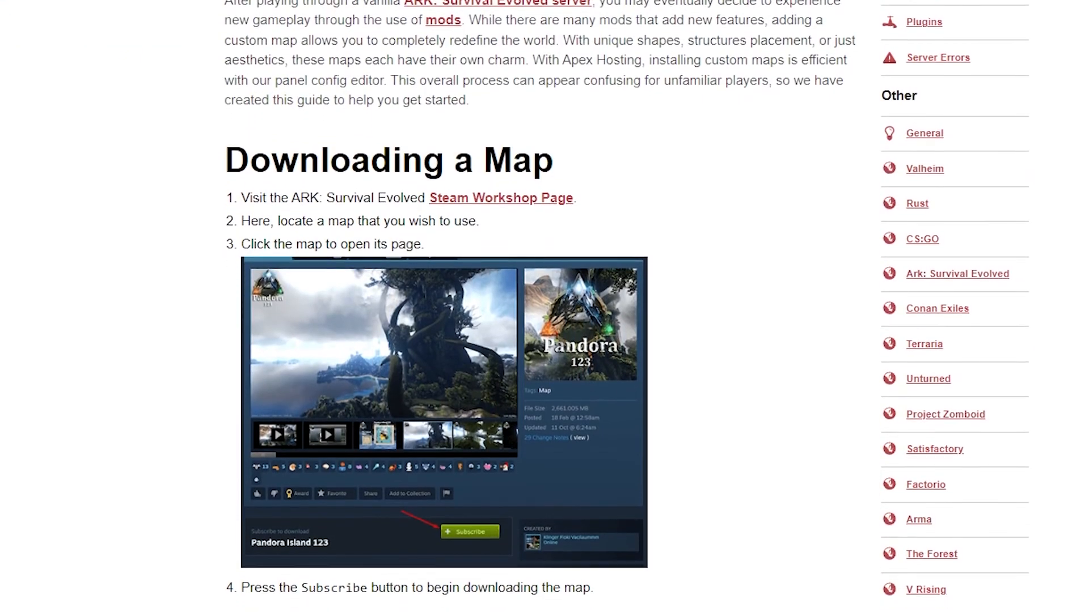
- Skim the map and mod guides, then change allowThirdPersonPlayer to False
scroll("down", 3)
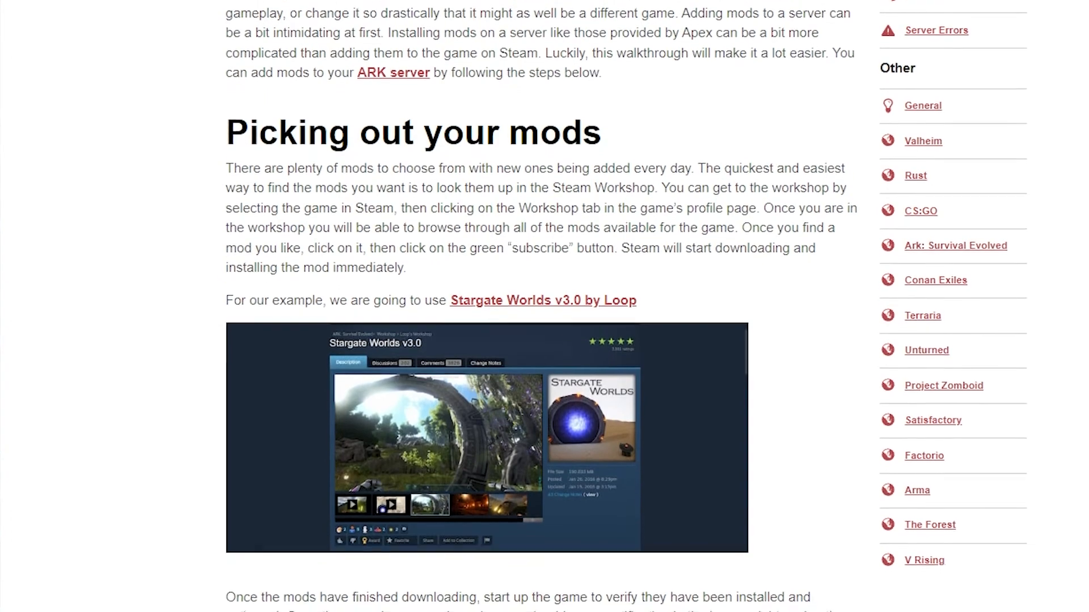
scroll("down", 3)
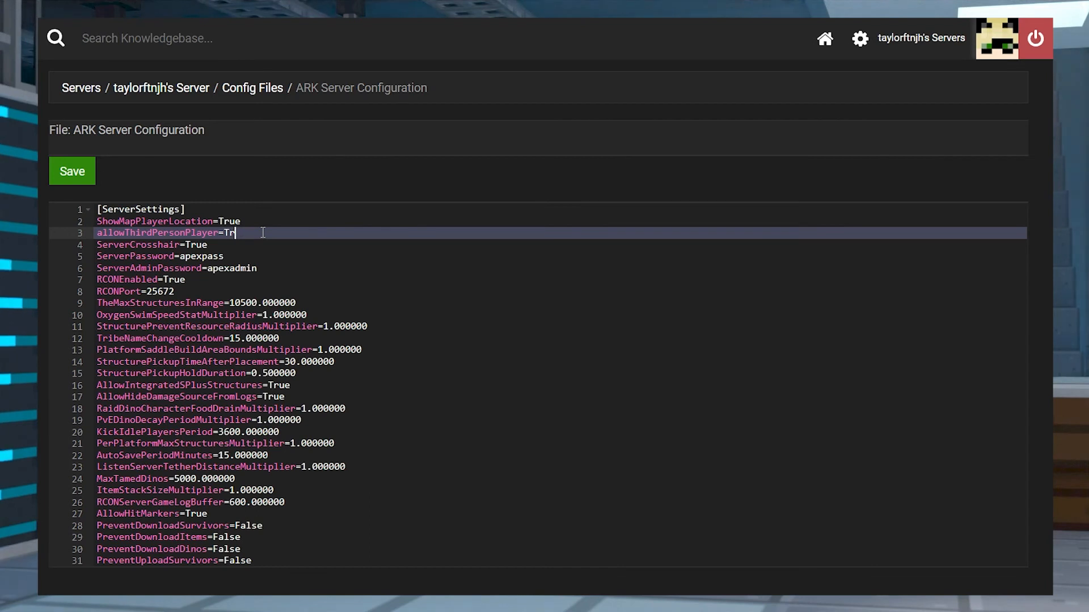
type("False")
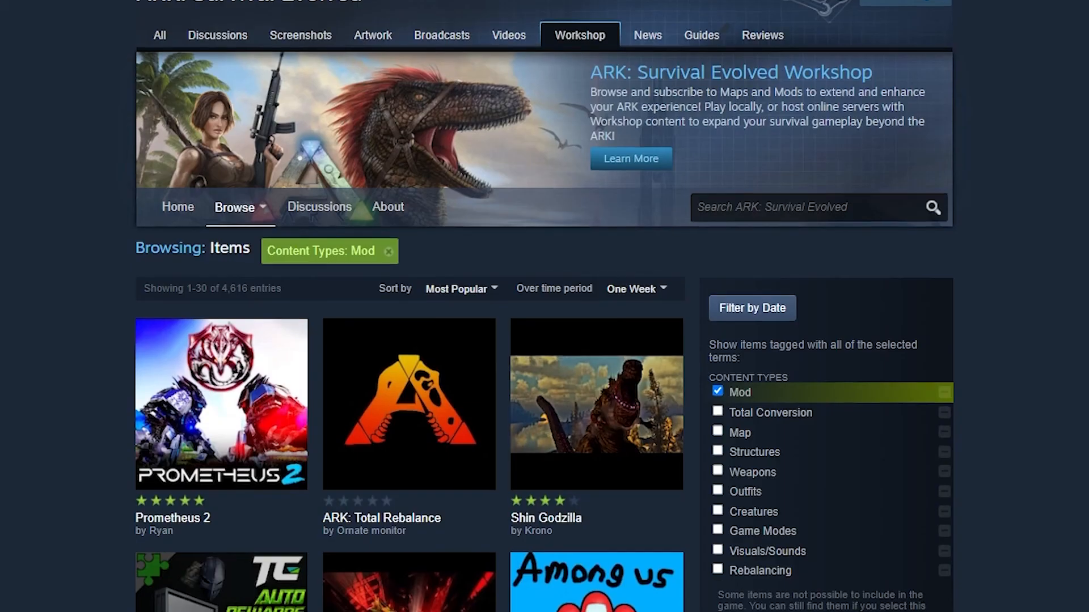
scroll("down", 3)
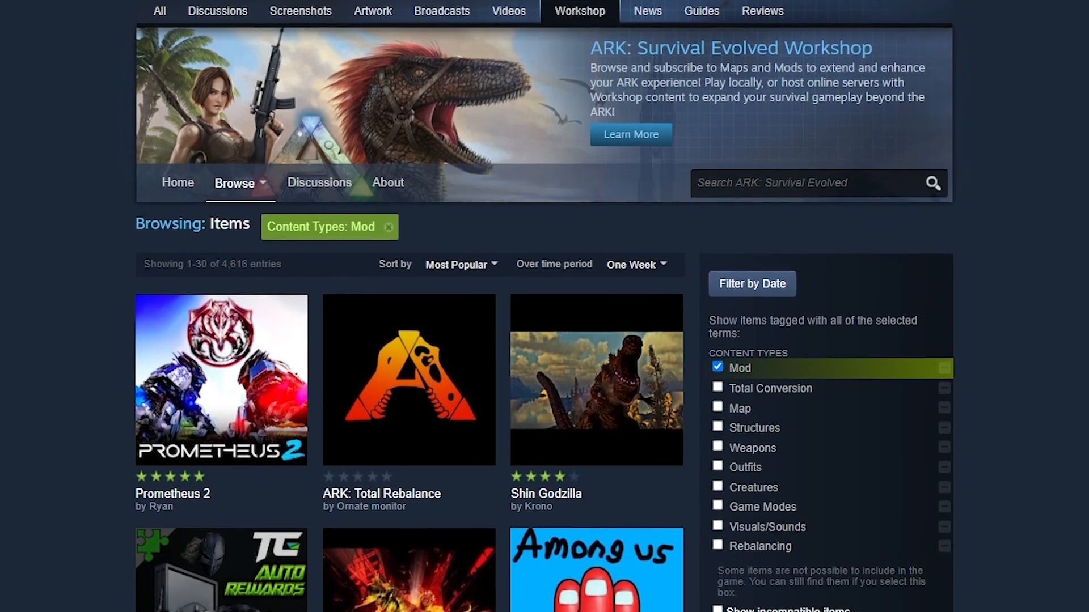
scroll("down", 3)
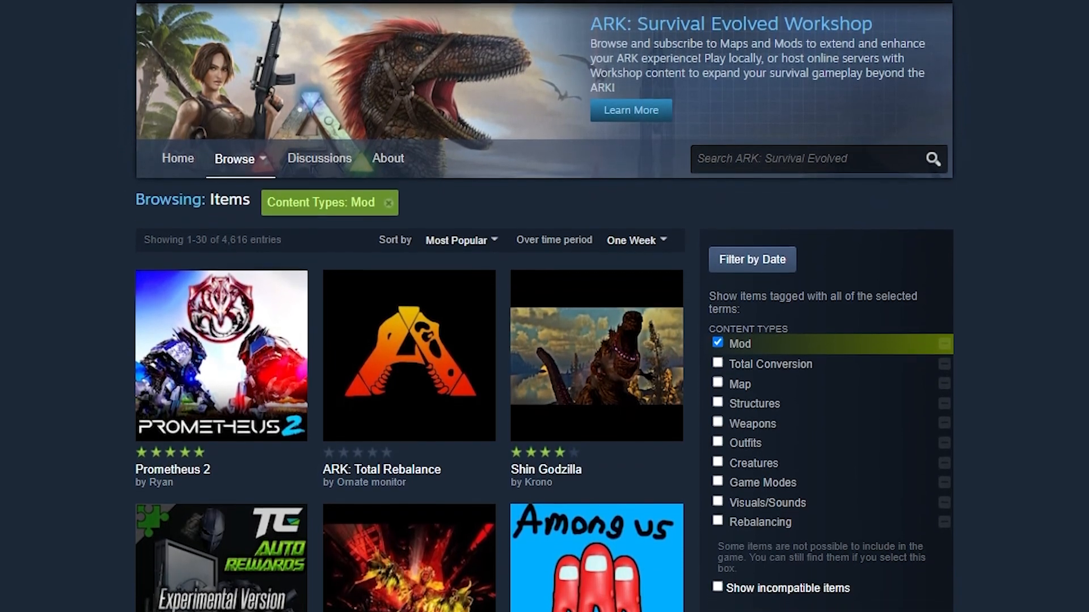
scroll("down", 3)
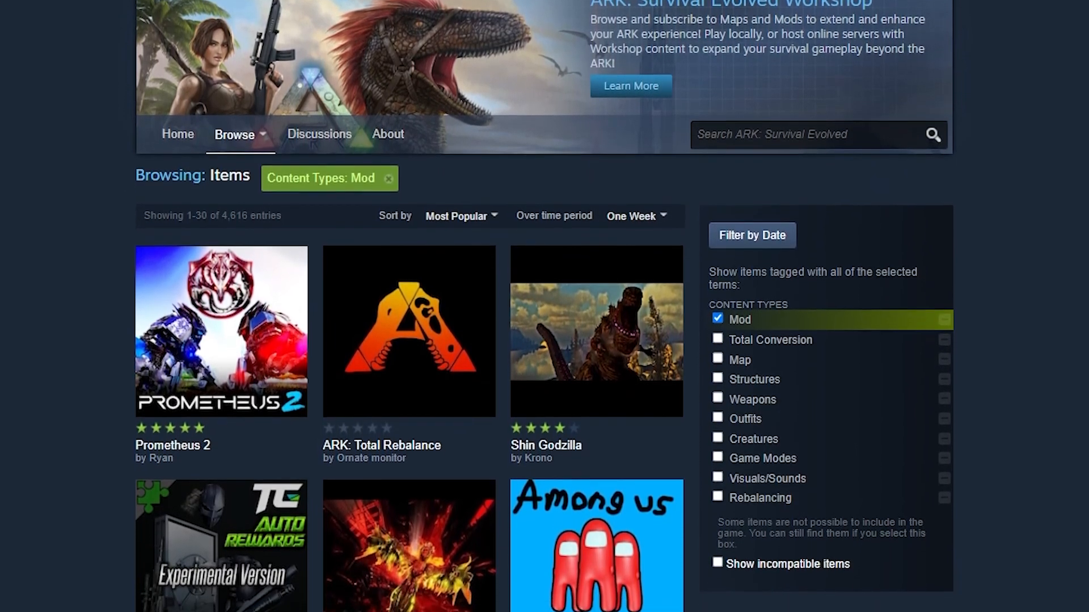